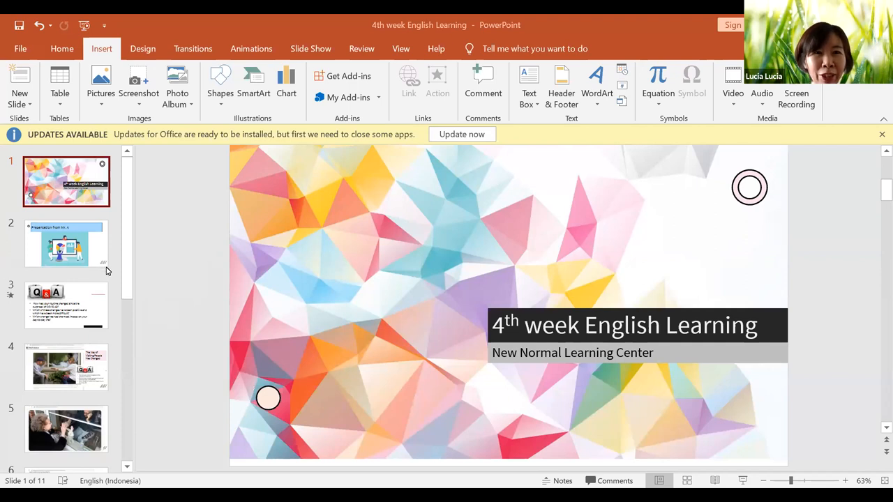
mouse_move(121, 272)
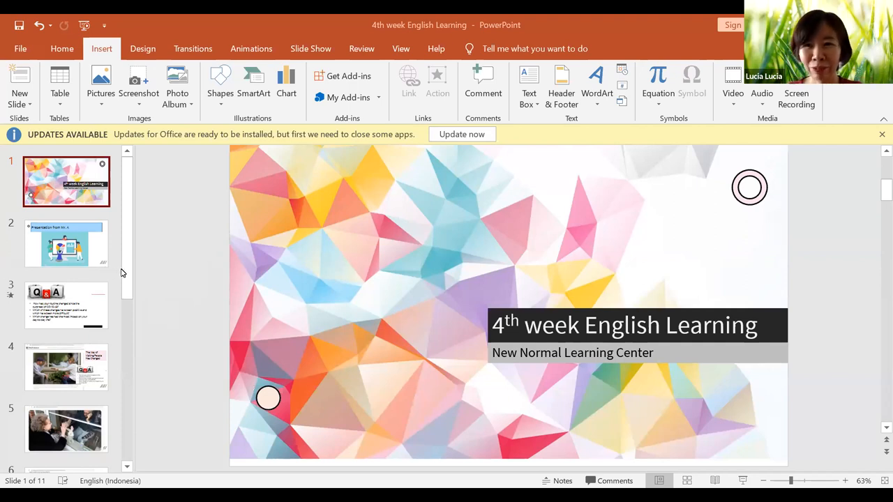
mouse_move(36, 214)
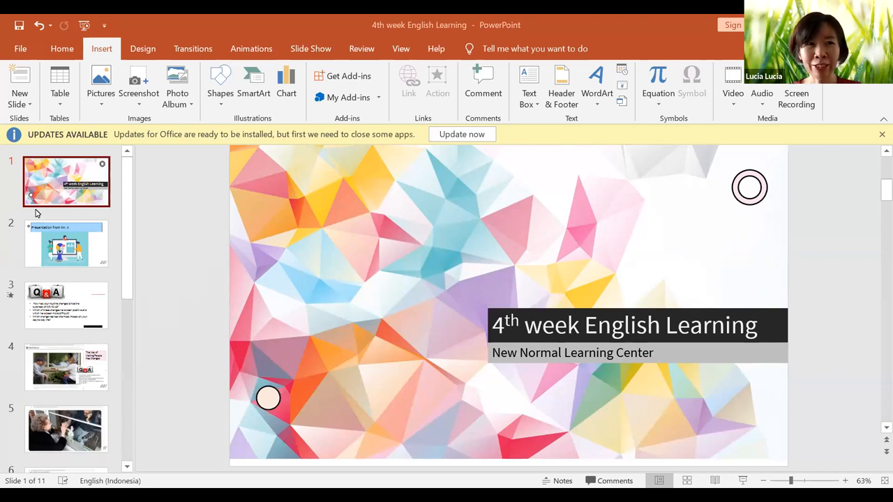
mouse_move(337, 323)
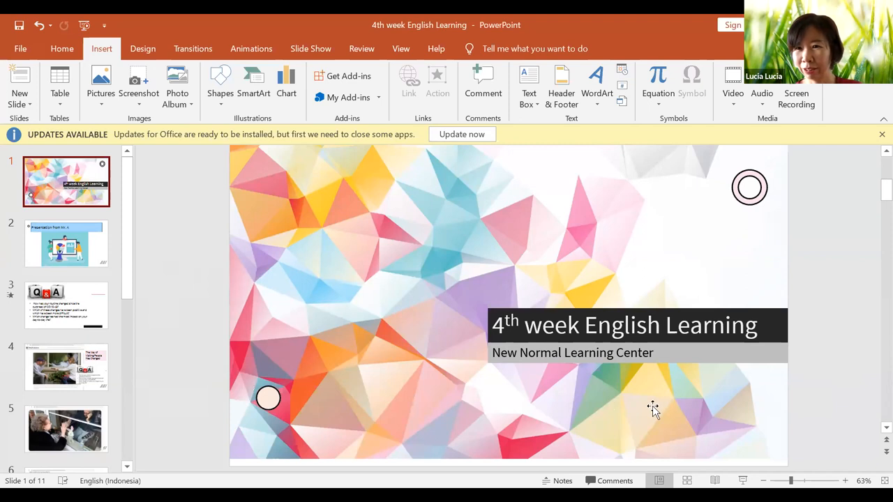
mouse_move(697, 401)
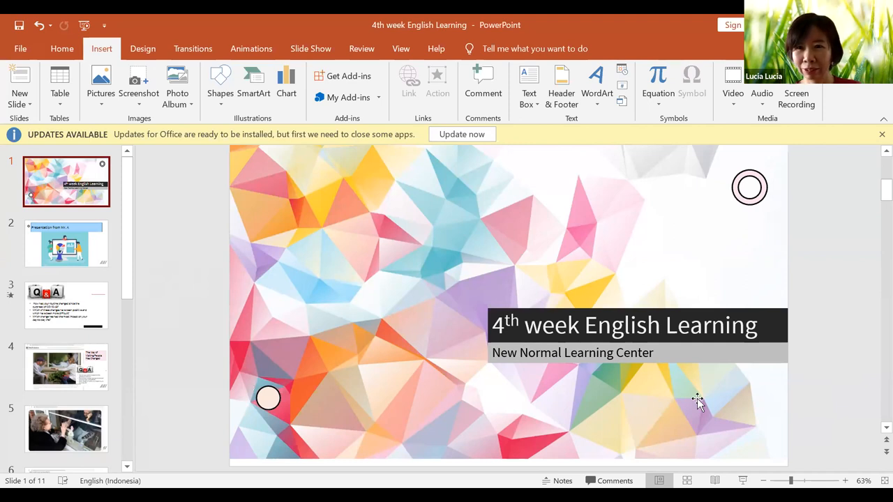
mouse_move(875, 175)
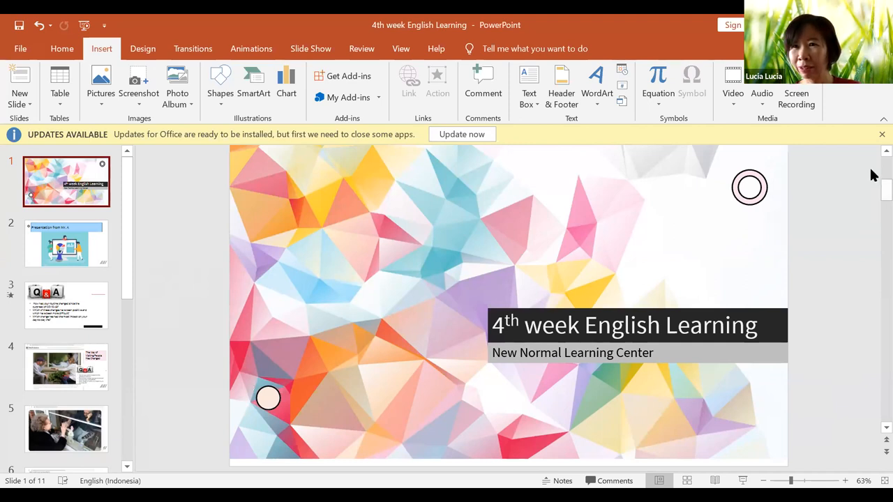
mouse_move(875, 194)
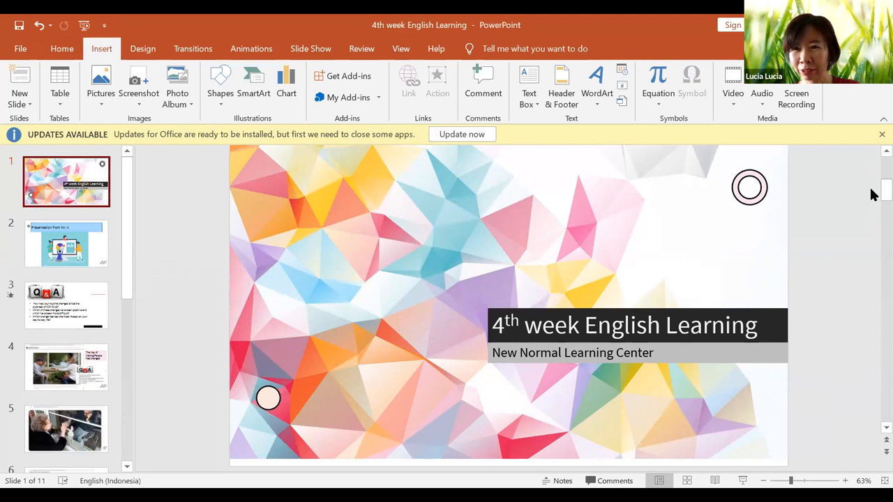
mouse_move(557, 422)
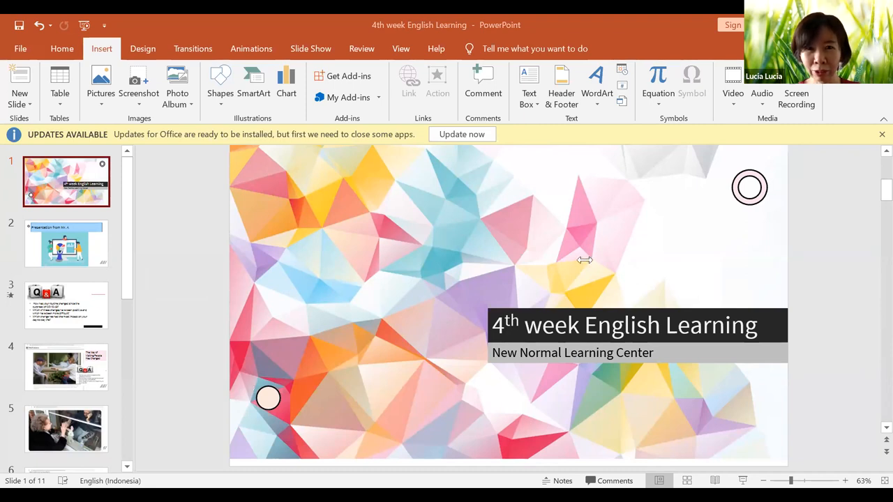
mouse_move(671, 272)
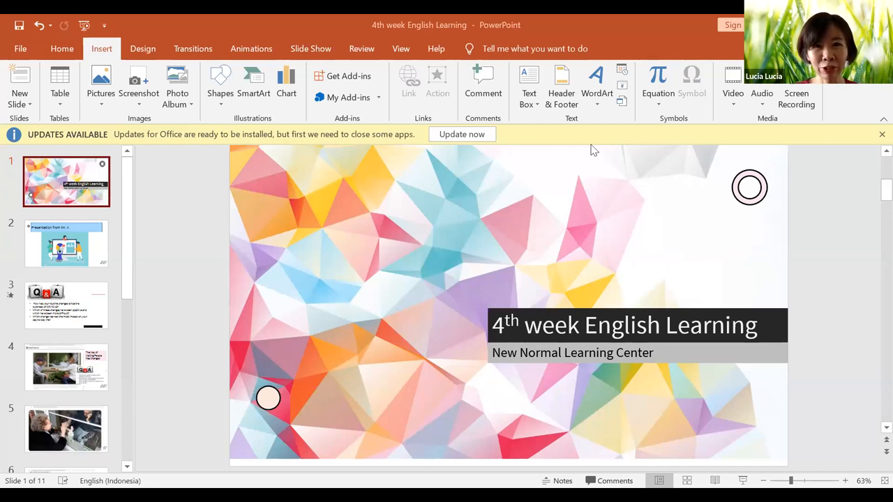
mouse_move(204, 332)
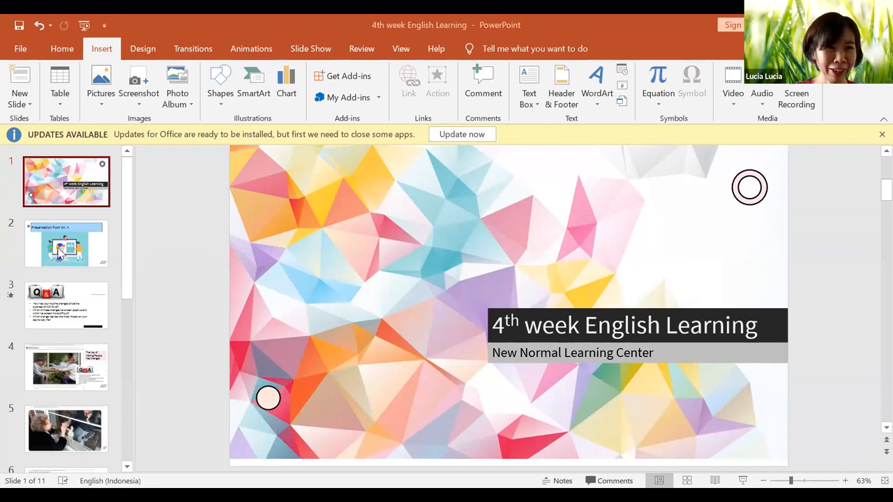
mouse_move(82, 312)
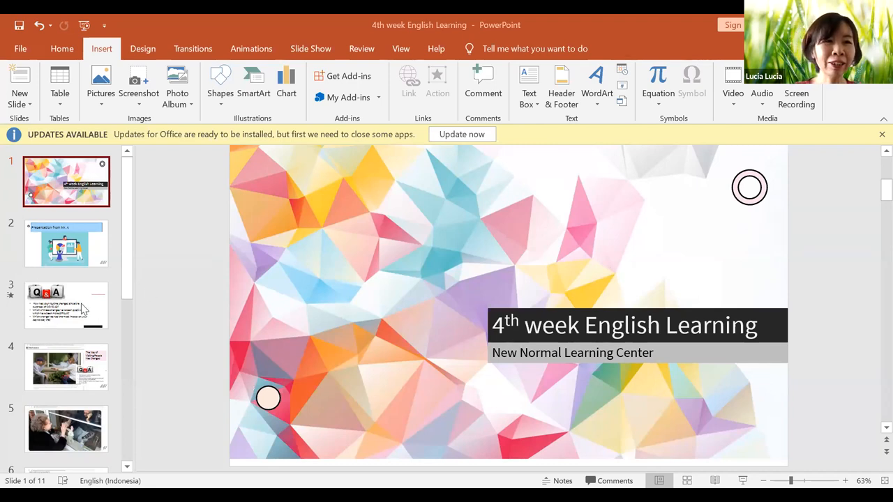
mouse_move(251, 277)
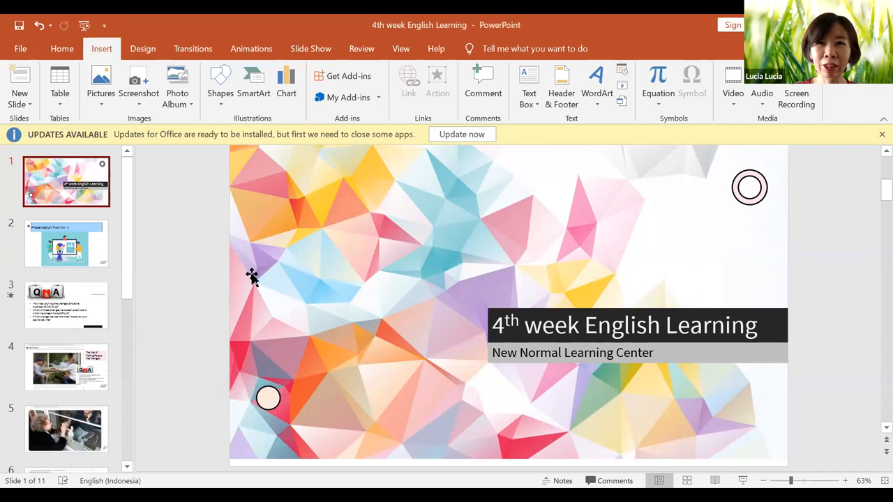
mouse_move(709, 217)
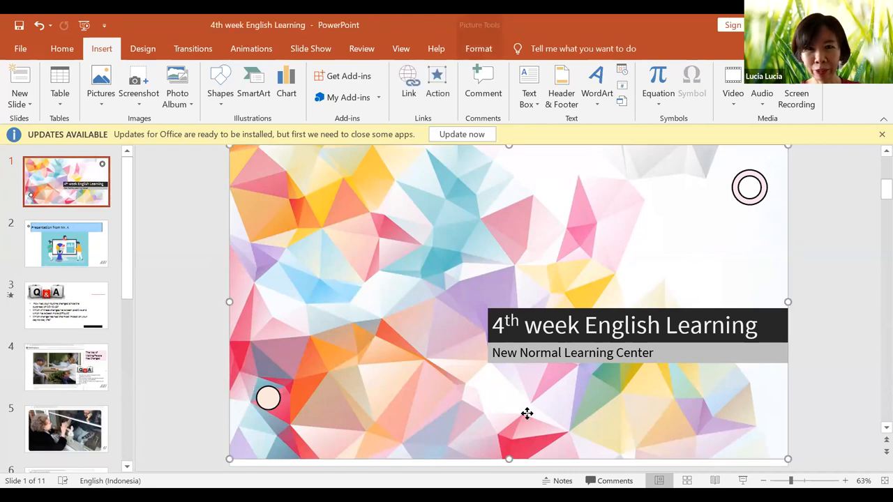
- Navigate via the 'Presentation from Mr. A' slide to slide 3, the COVID-19 routine-change Q&A
right_click(527, 413)
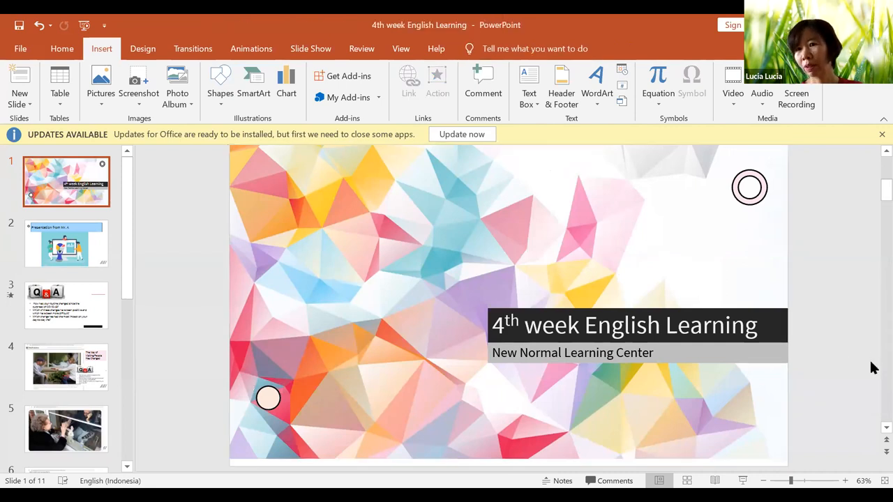
click(67, 243)
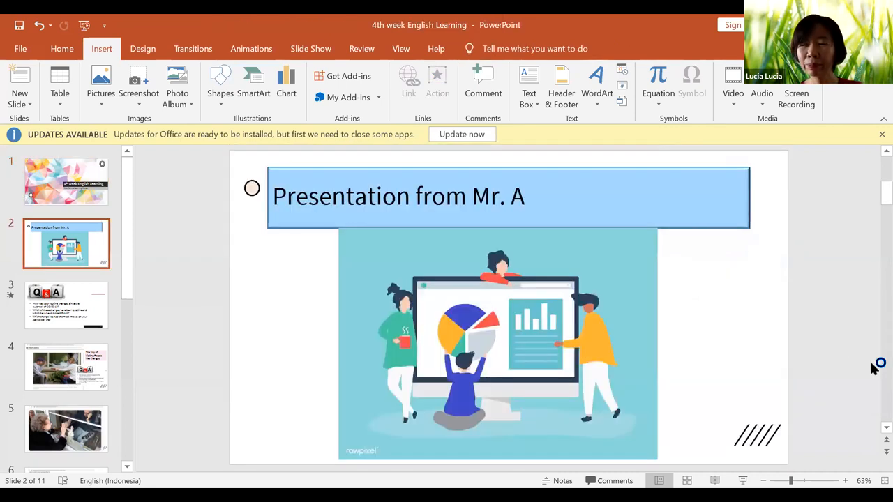
click(67, 305)
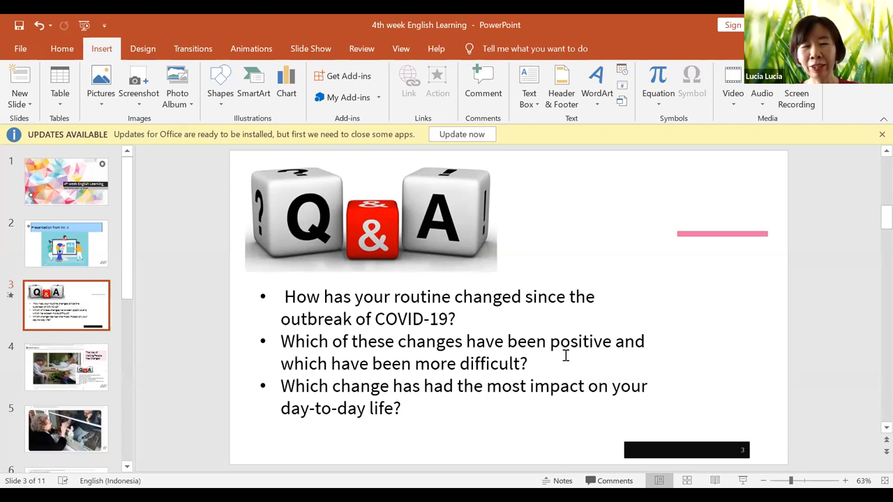
mouse_move(358, 385)
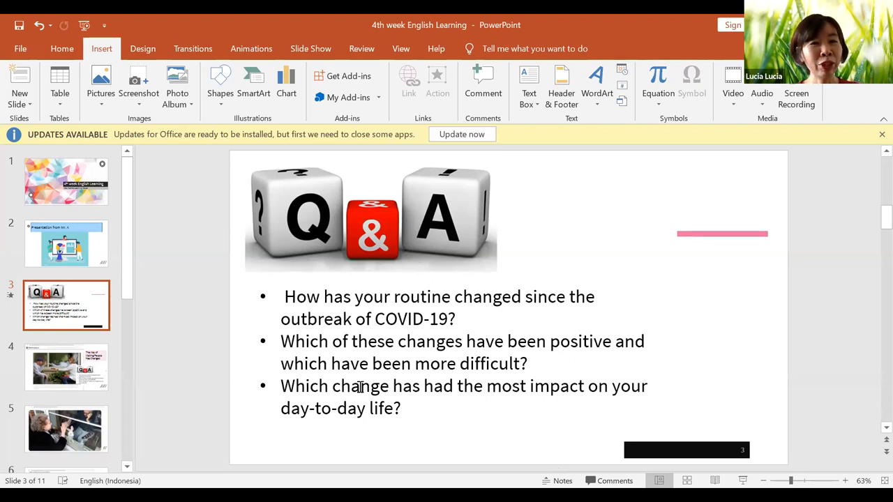
mouse_move(598, 407)
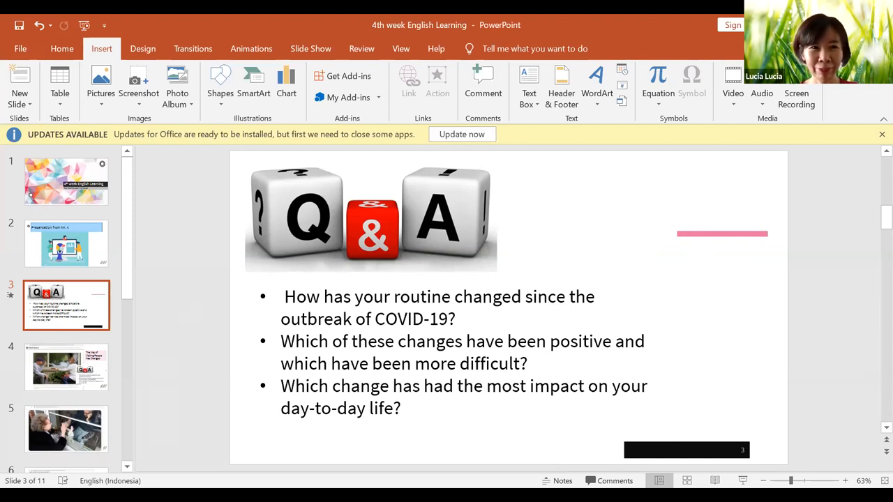
mouse_move(89, 382)
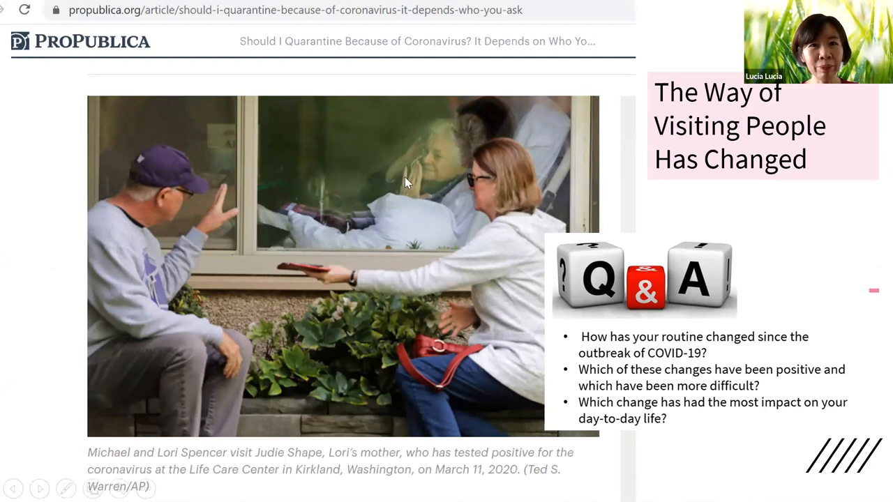
mouse_move(316, 222)
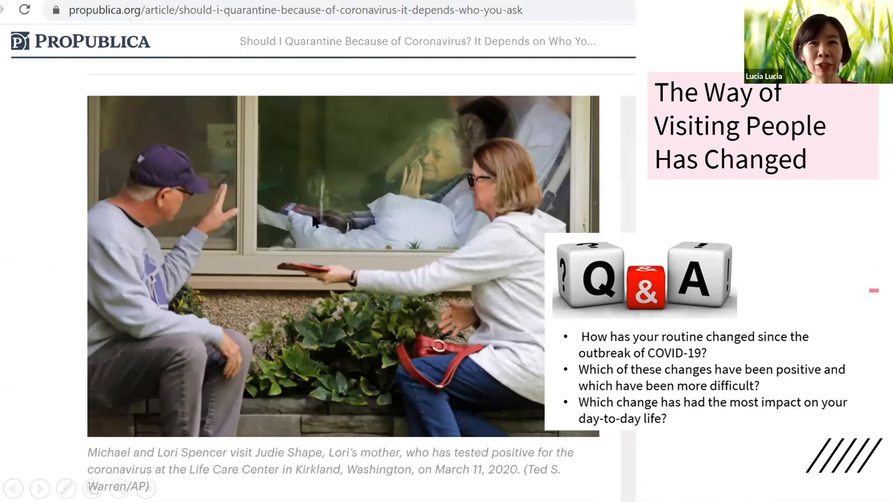
mouse_move(134, 298)
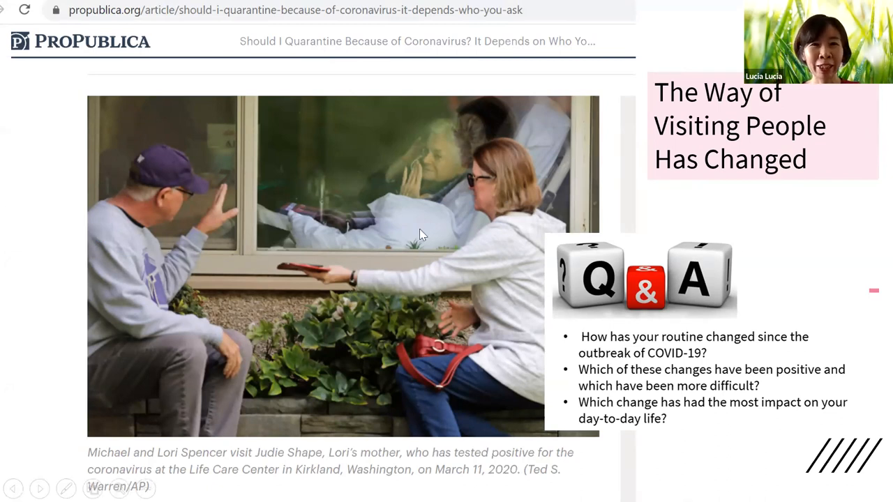
mouse_move(494, 263)
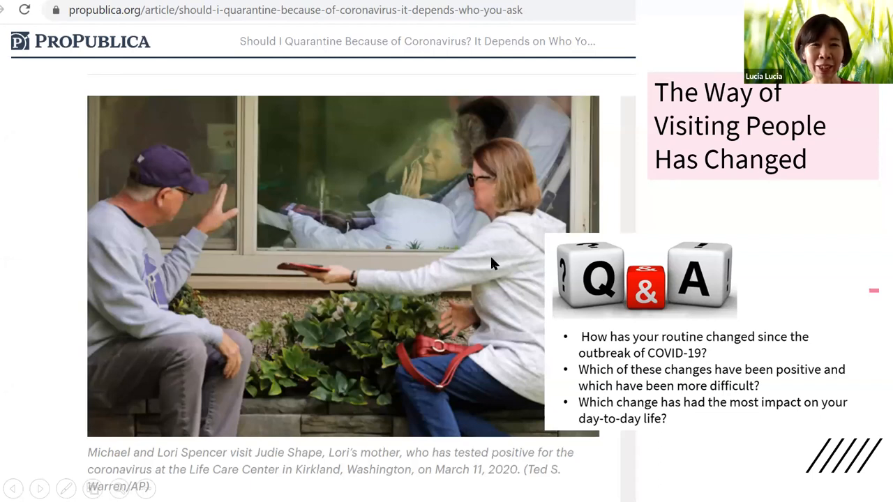
mouse_move(272, 276)
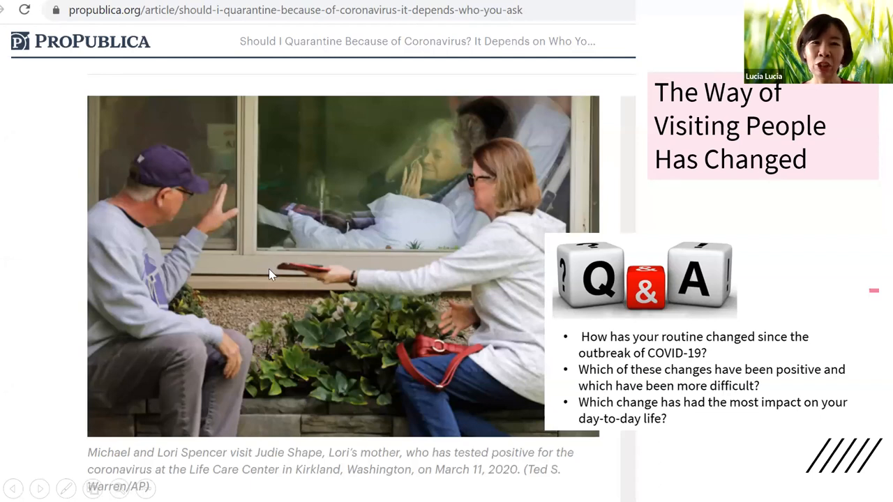
mouse_move(154, 255)
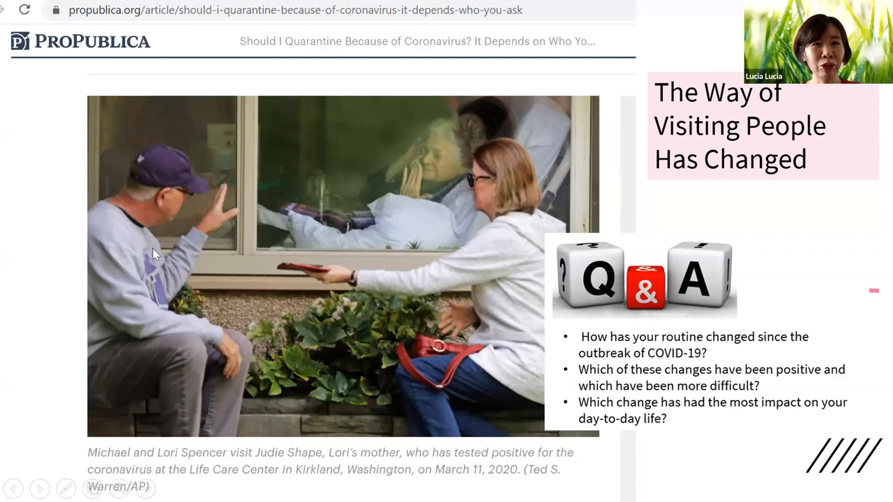
mouse_move(358, 300)
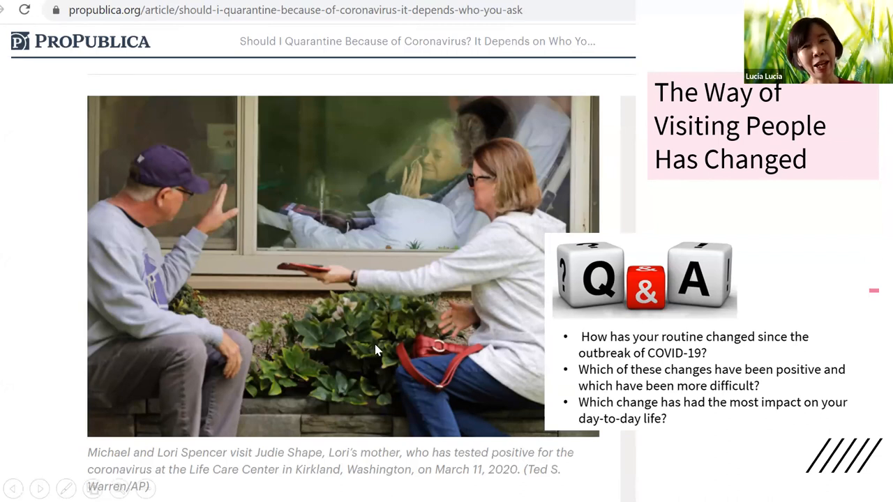
mouse_move(804, 407)
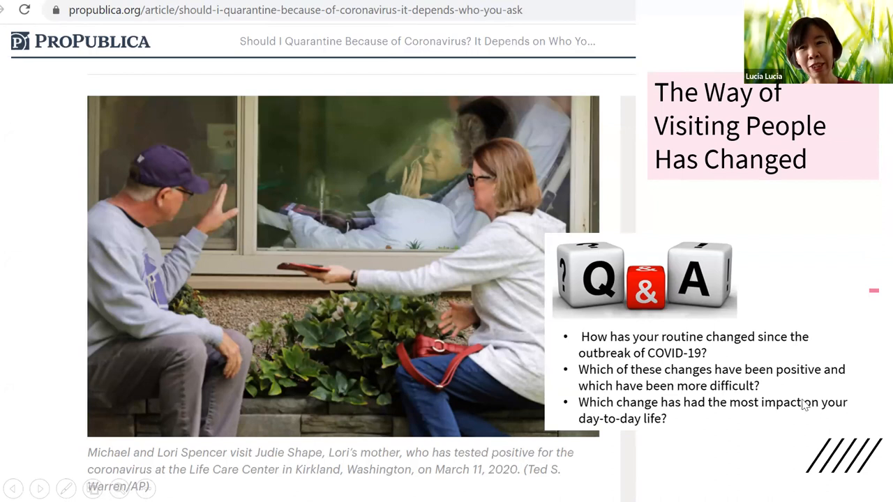
mouse_move(380, 317)
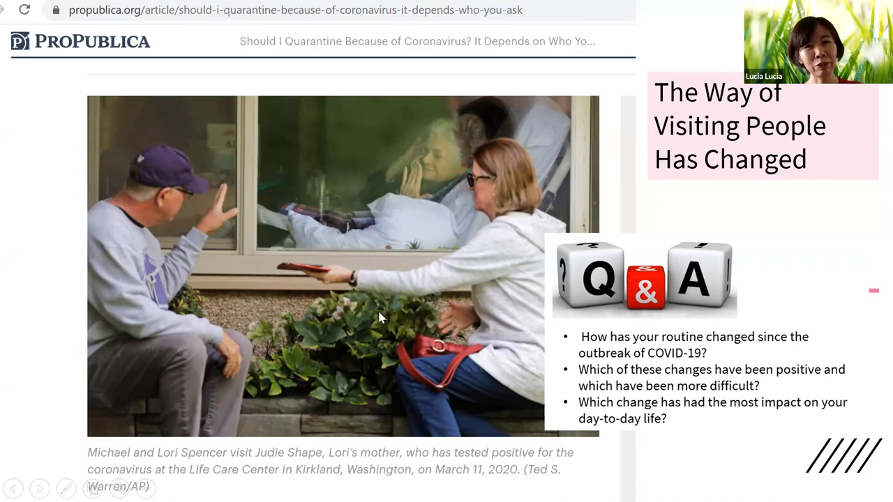
mouse_move(287, 366)
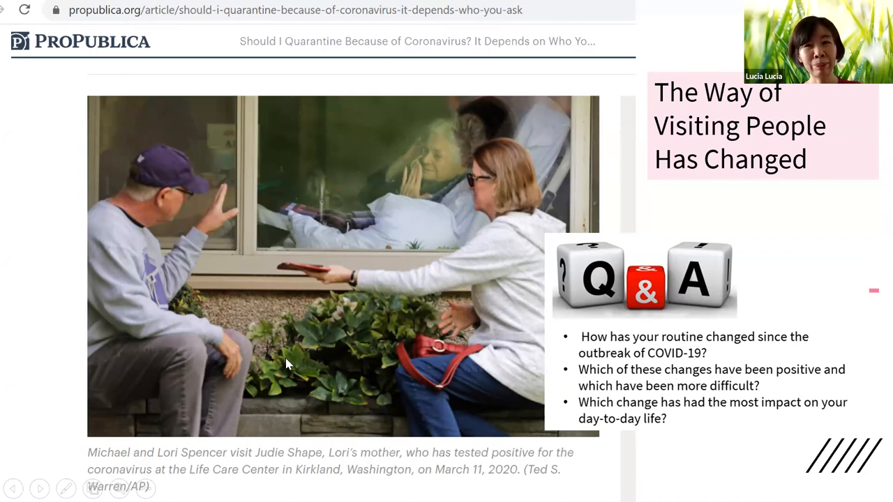
mouse_move(698, 402)
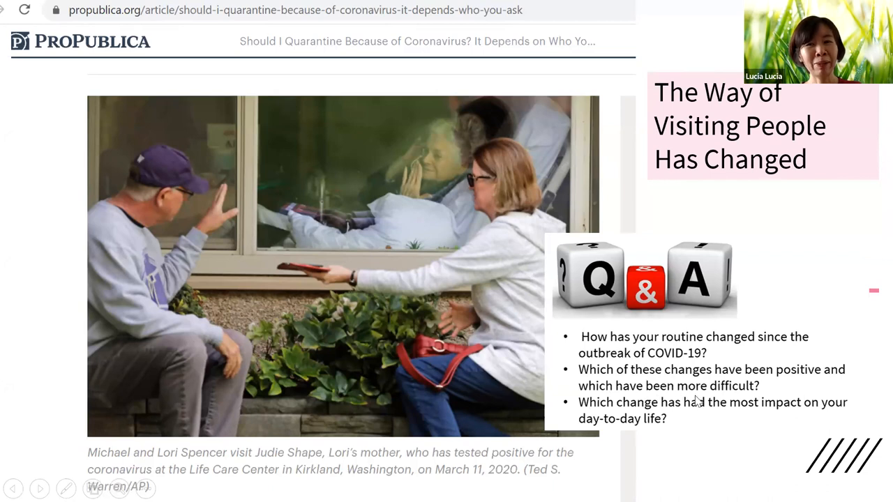
mouse_move(222, 313)
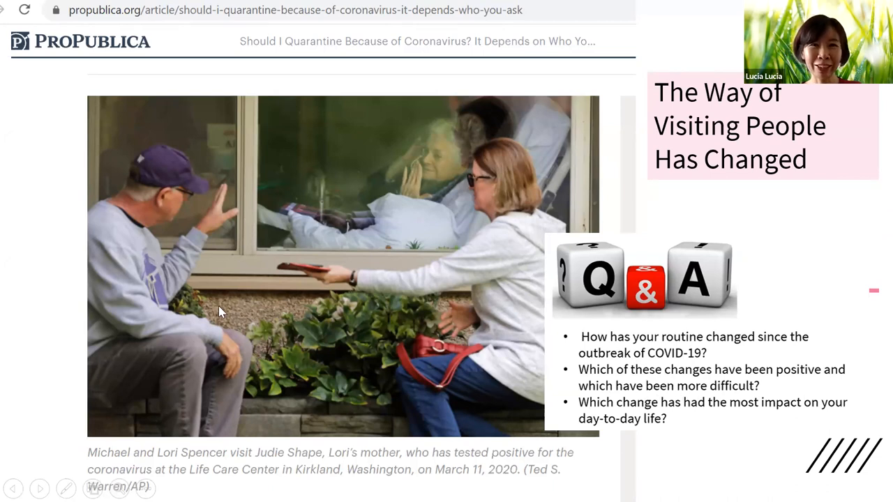
mouse_move(413, 293)
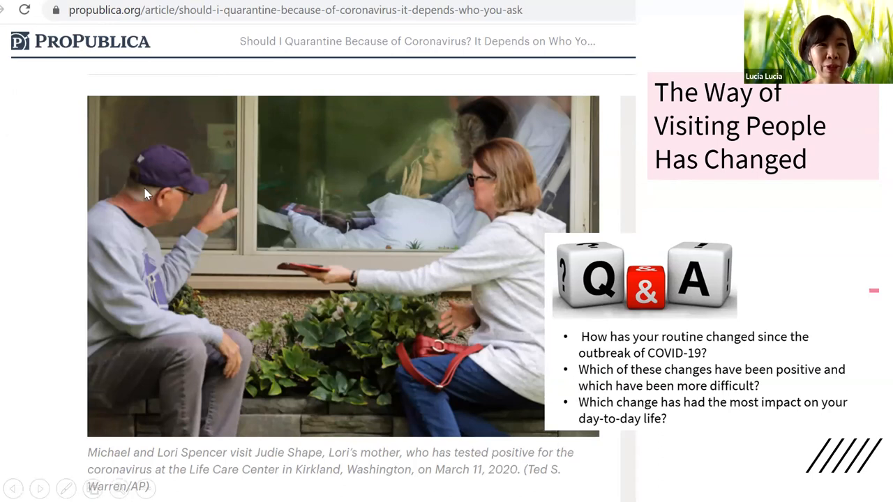
mouse_move(69, 137)
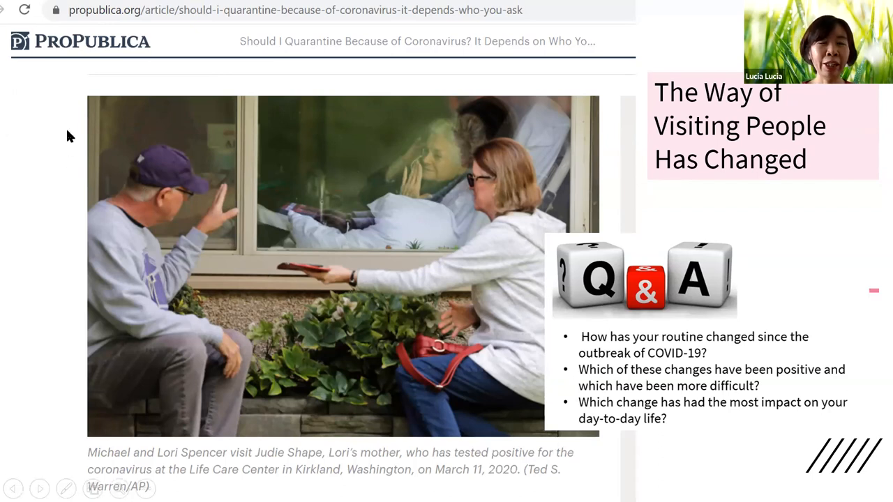
mouse_move(159, 59)
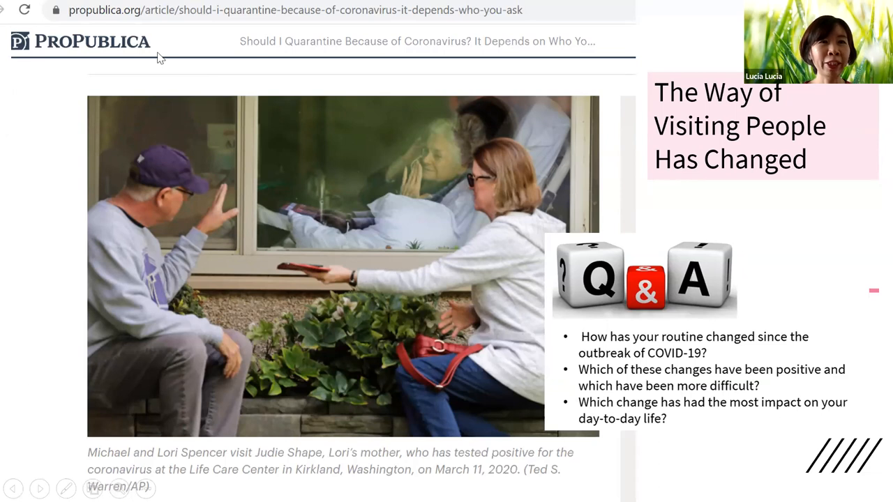
mouse_move(237, 47)
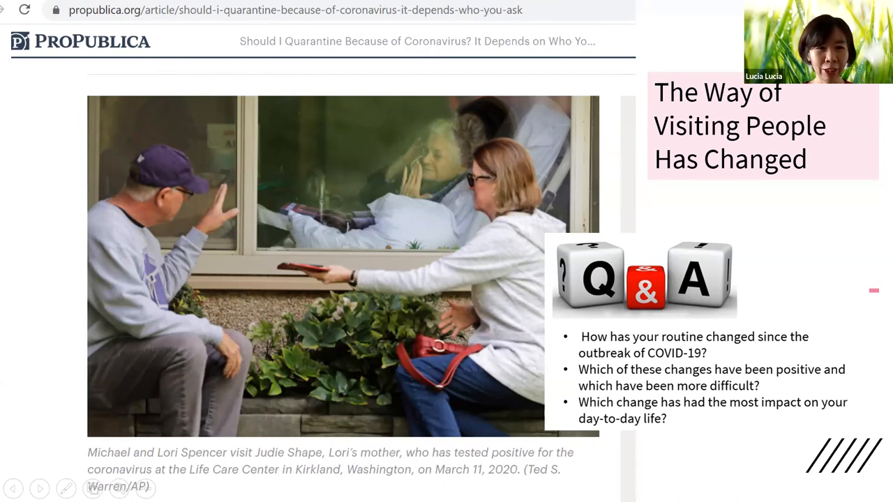
mouse_move(468, 342)
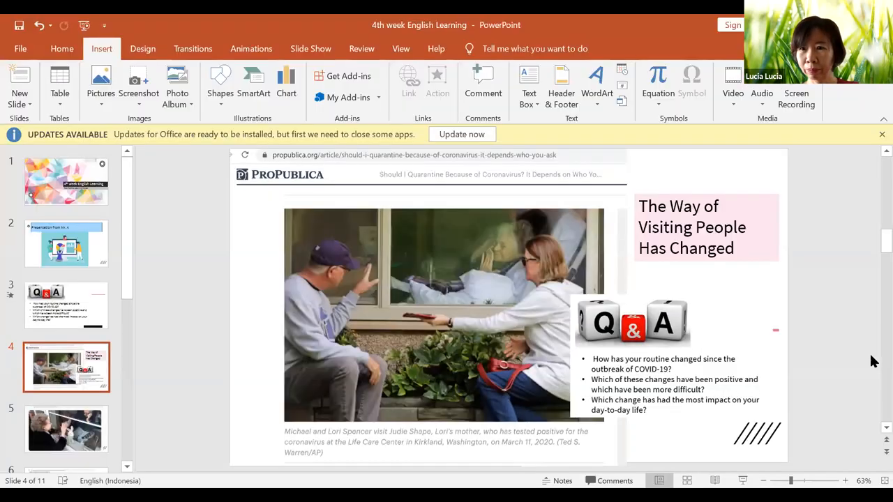
- Show slide 5, the photo of the elderly couple greeting through a window
click(67, 430)
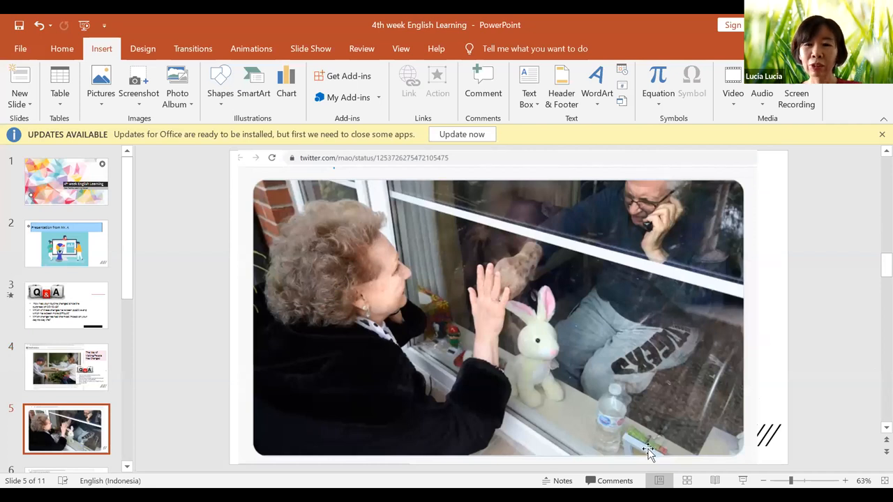
mouse_move(650, 468)
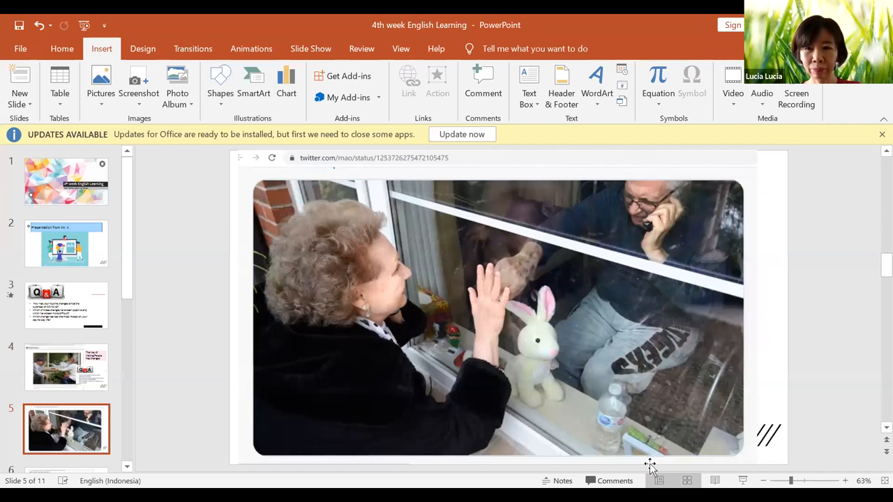
mouse_move(732, 377)
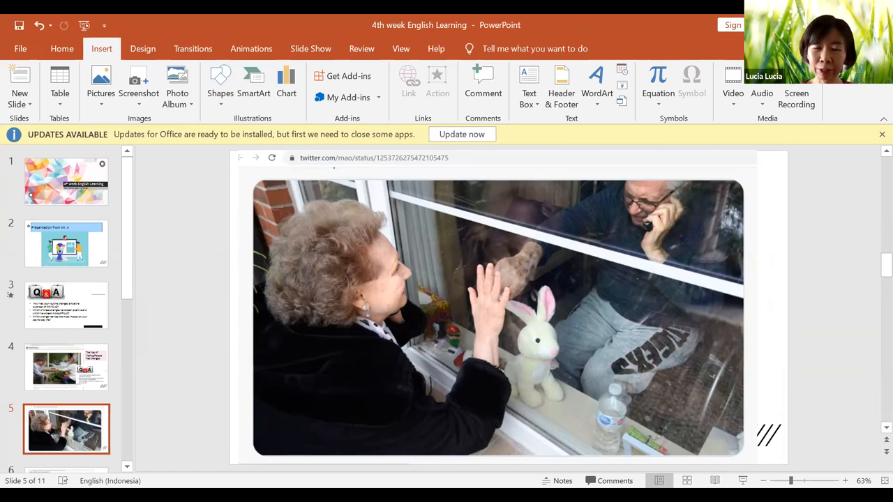
mouse_move(725, 377)
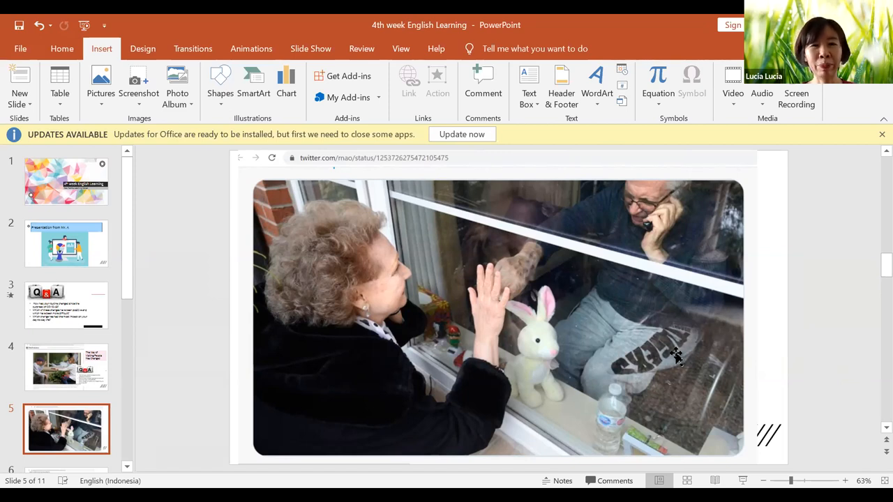
mouse_move(739, 352)
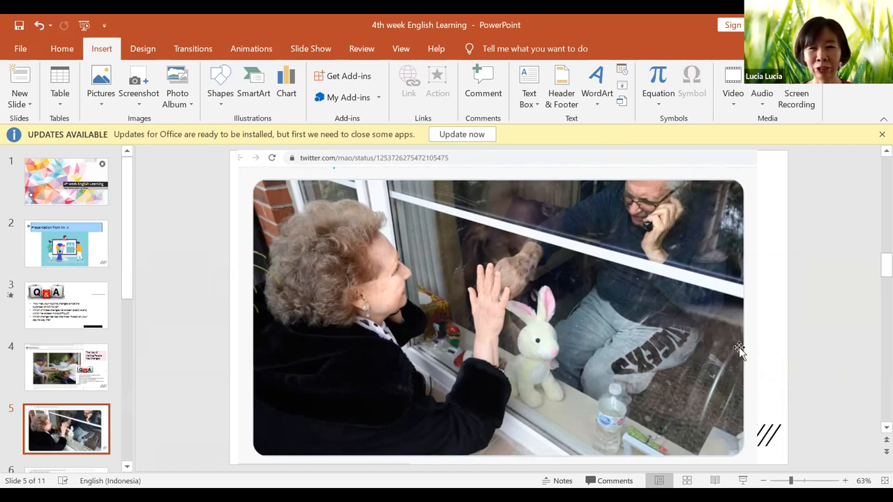
mouse_move(650, 203)
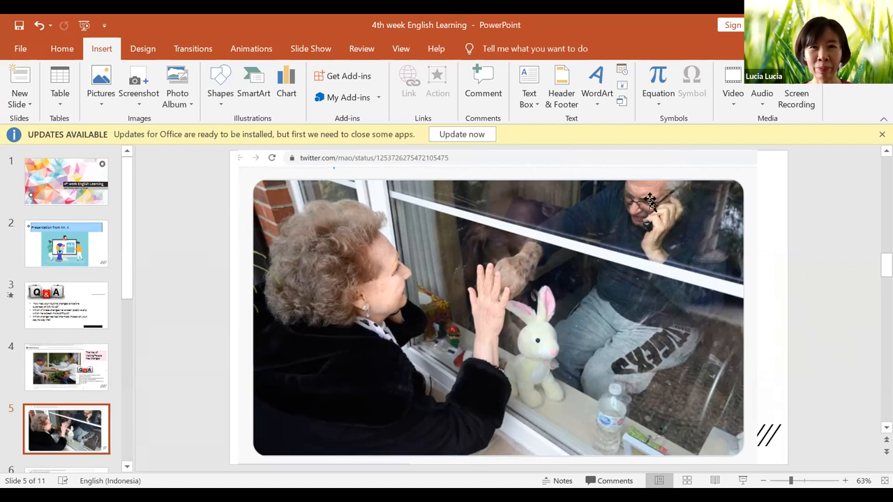
mouse_move(803, 316)
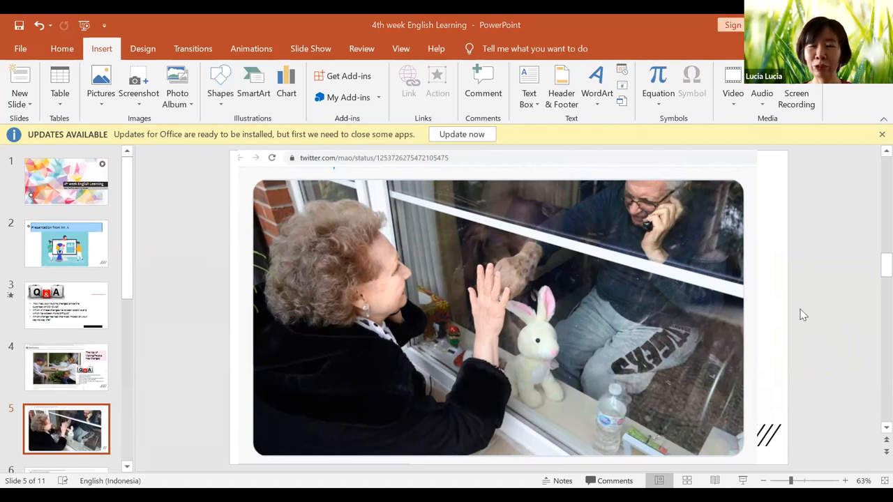
mouse_move(874, 365)
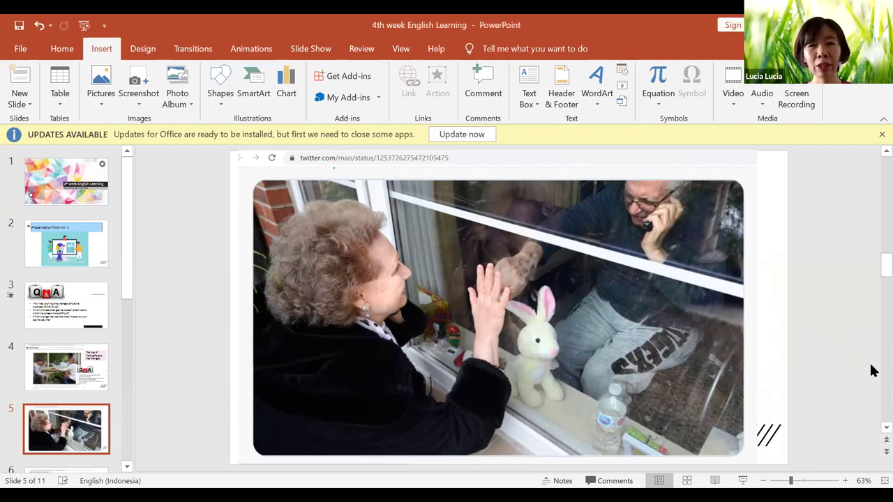
- Show slide 6, 'Seeing your doctor' online with its Q&A questions
click(67, 367)
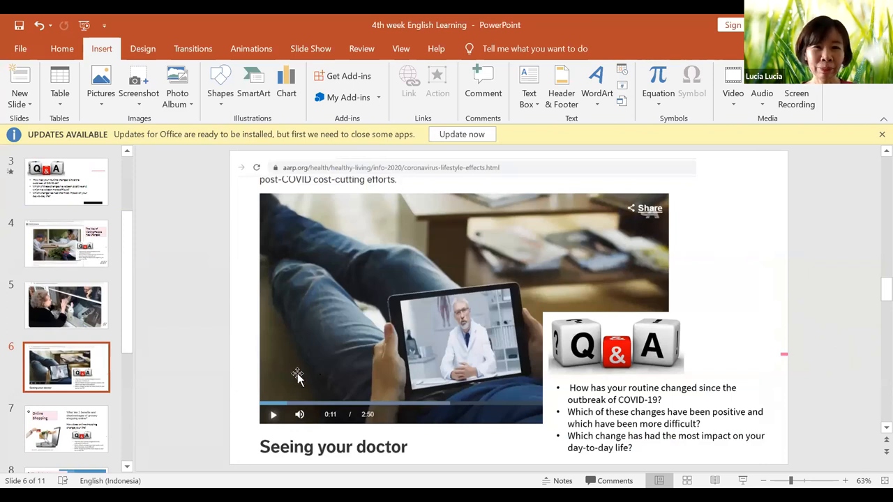
mouse_move(424, 432)
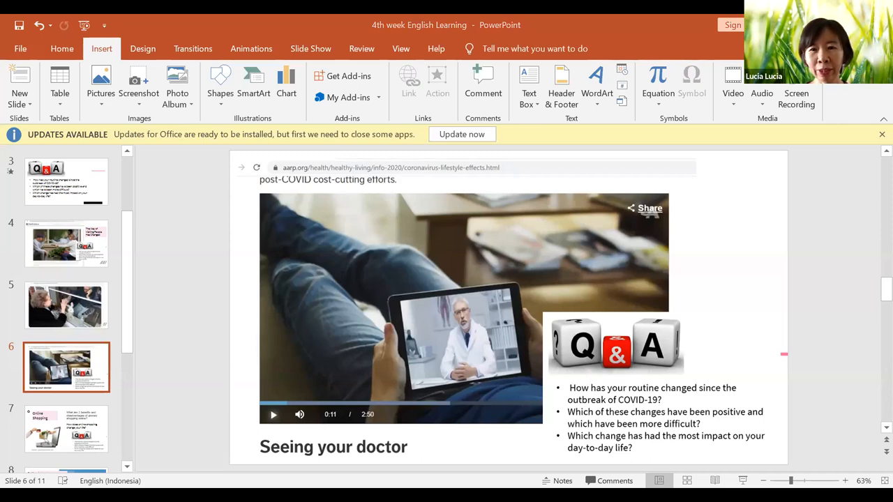
mouse_move(663, 399)
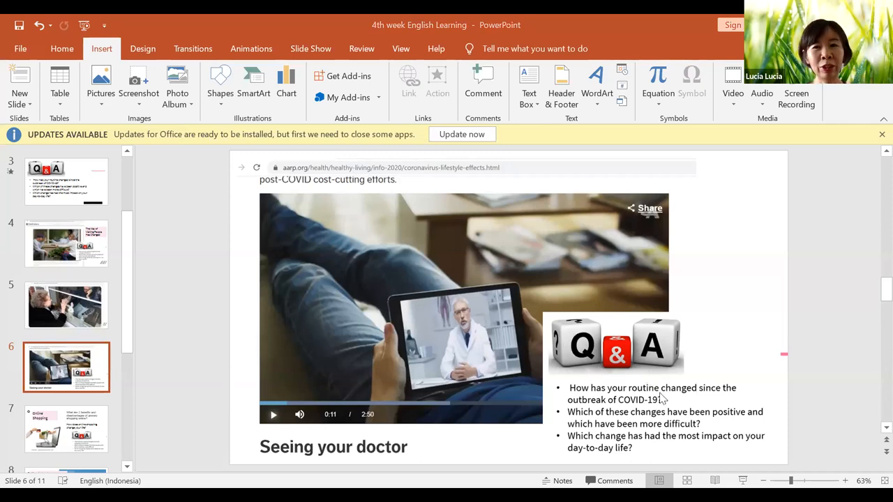
mouse_move(686, 405)
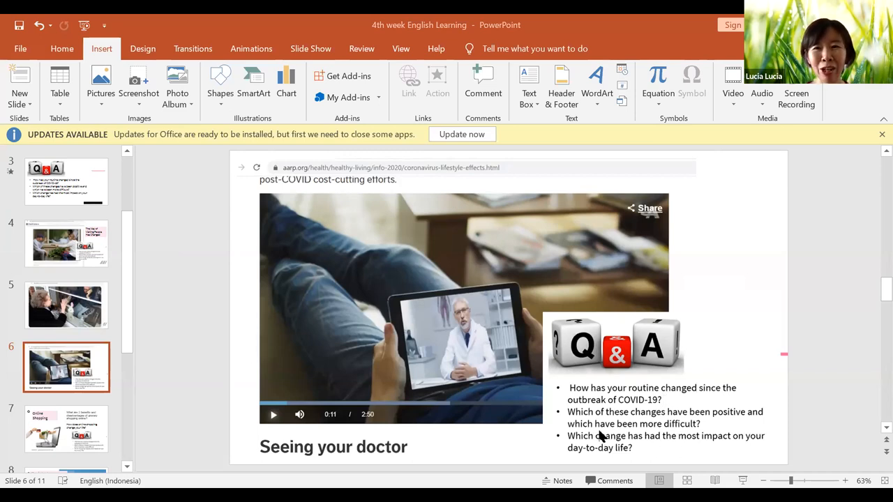
mouse_move(628, 439)
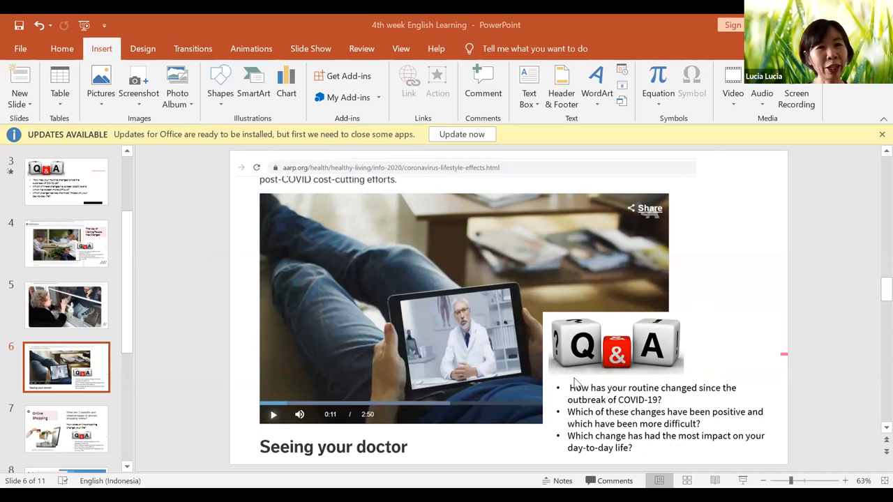
mouse_move(595, 441)
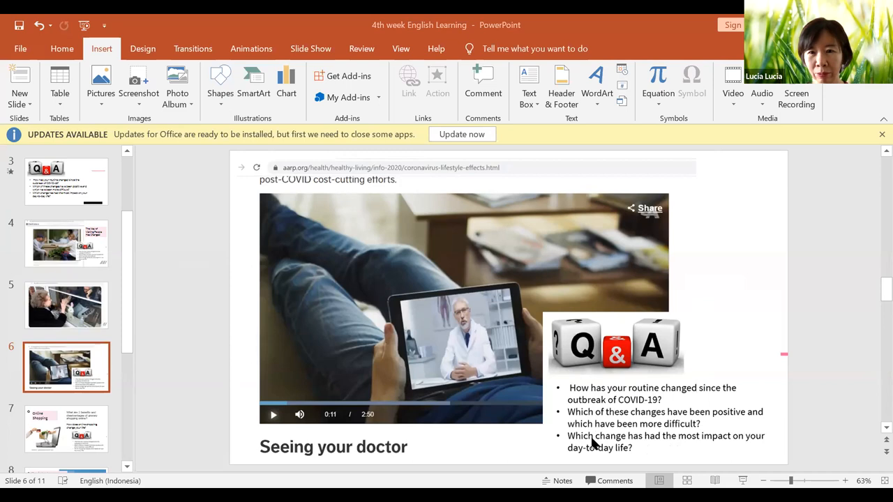
mouse_move(765, 447)
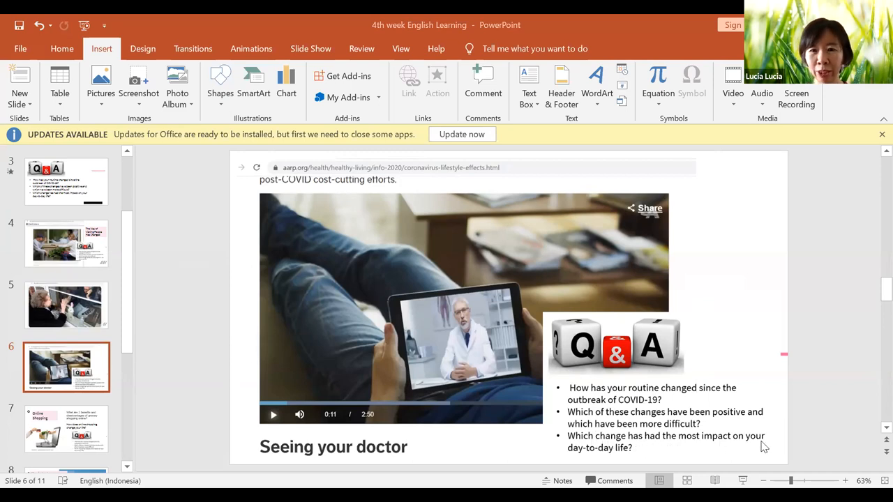
mouse_move(194, 26)
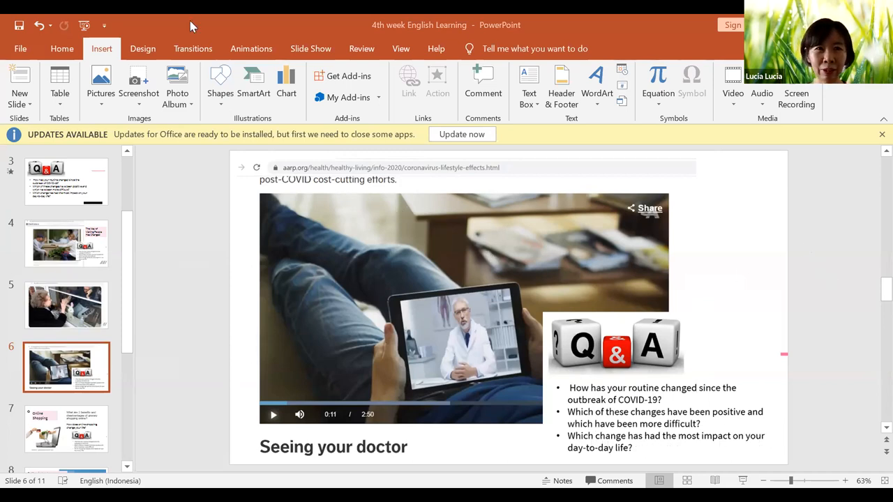
mouse_move(861, 375)
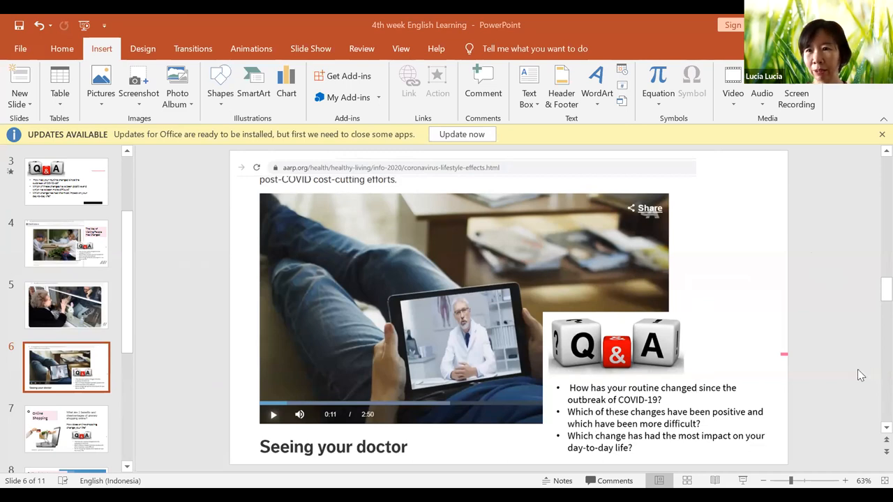
mouse_move(875, 371)
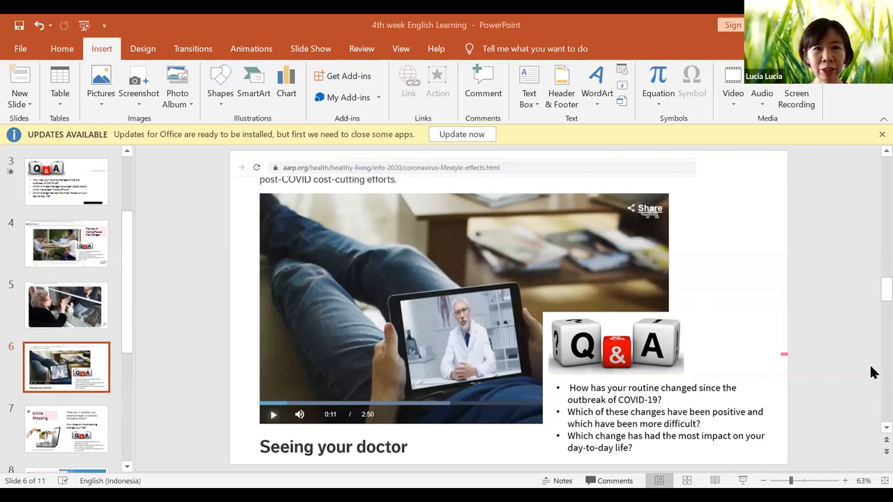
mouse_move(212, 379)
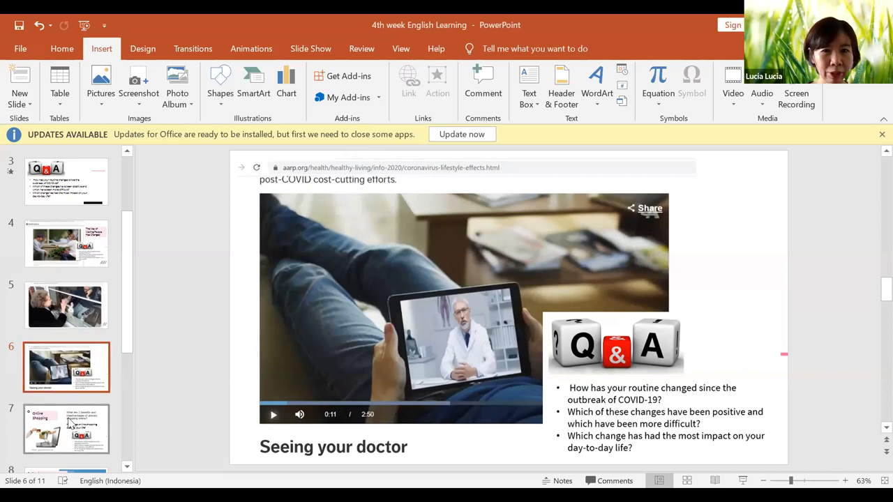
- Show slide 7, Online Shopping, with the grocery-shopping discussion questions
click(67, 430)
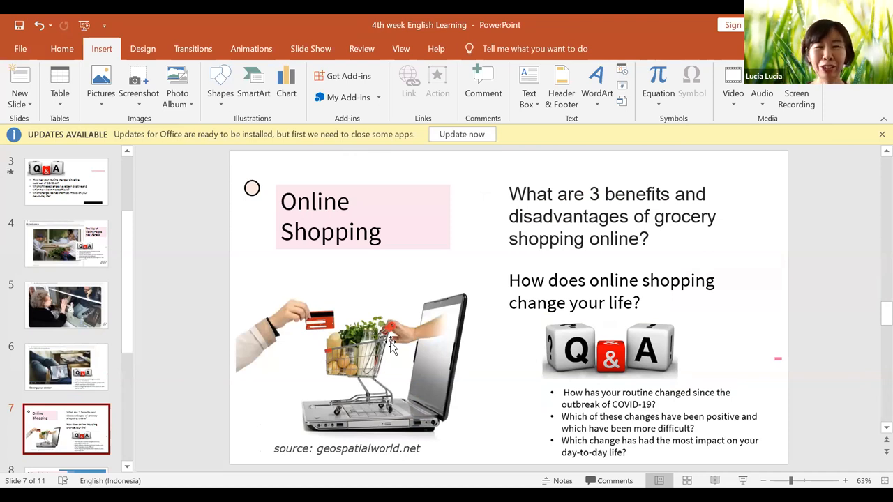
mouse_move(448, 402)
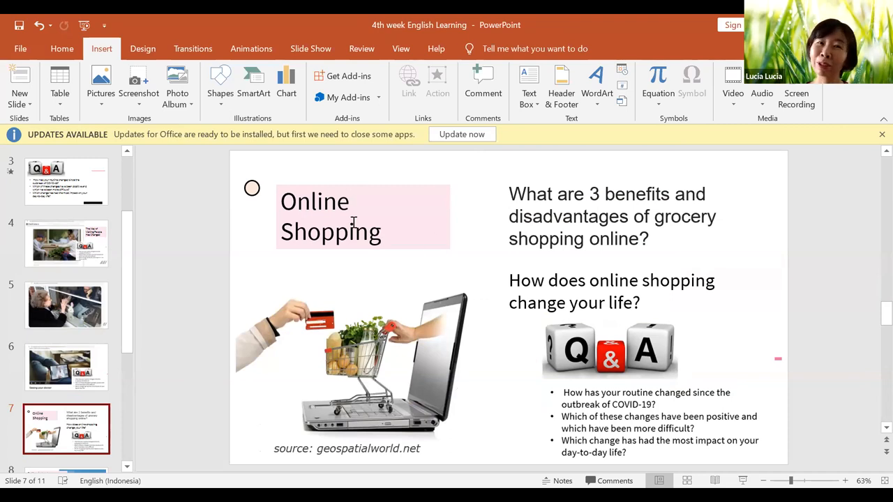
mouse_move(417, 282)
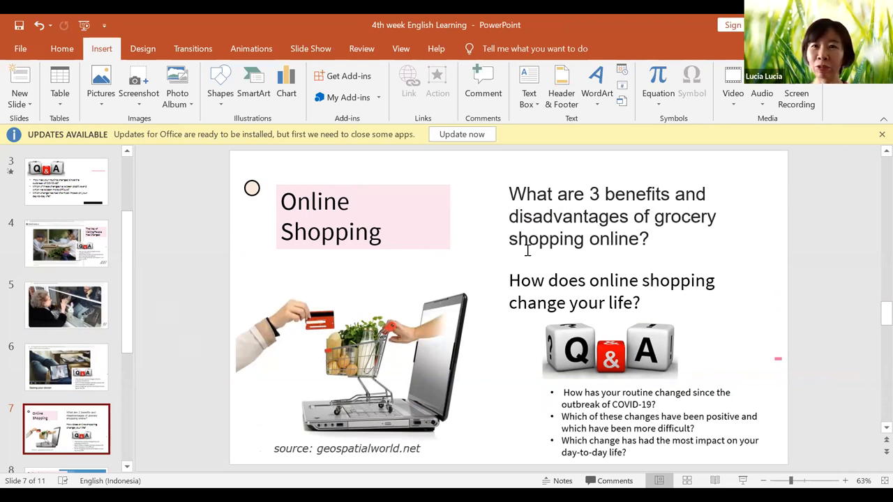
mouse_move(642, 255)
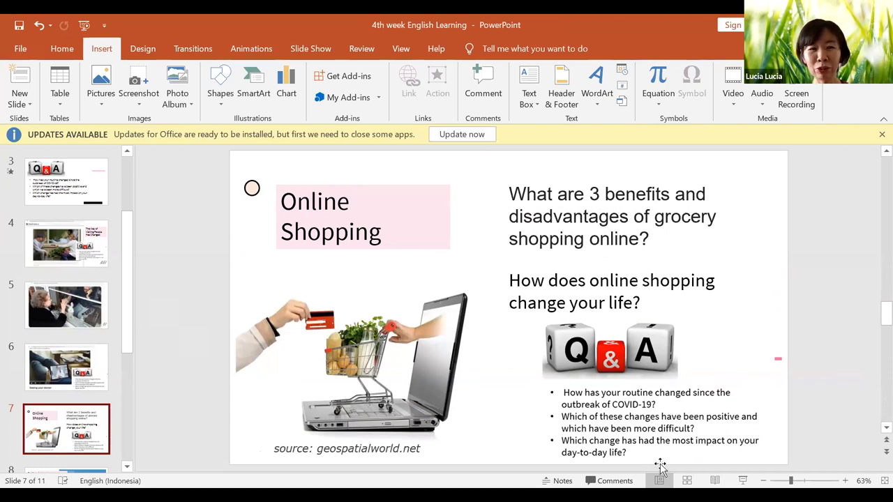
mouse_move(663, 285)
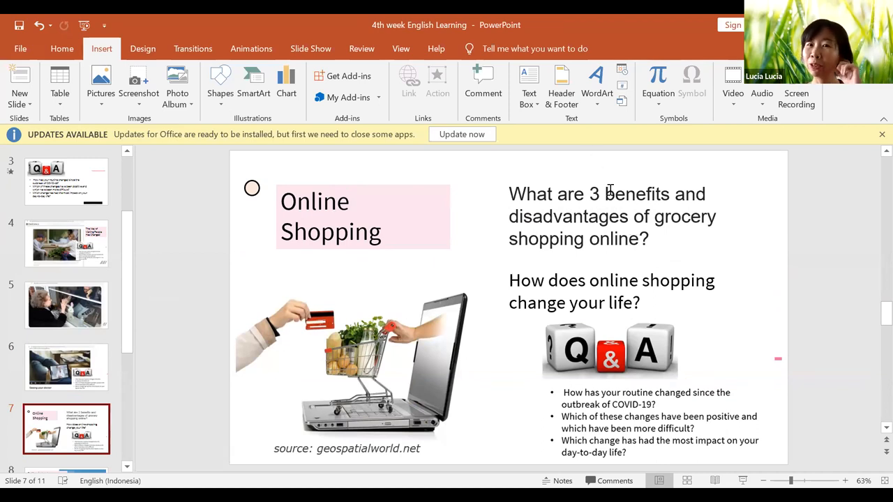
mouse_move(566, 394)
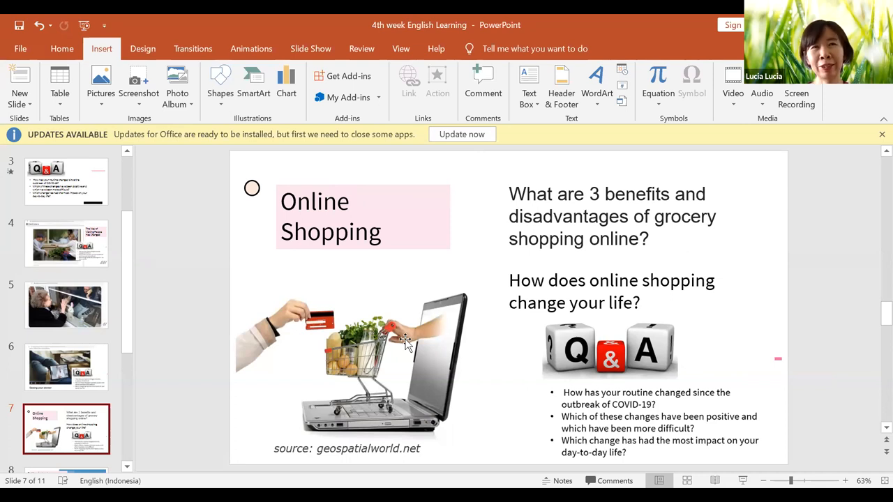
mouse_move(730, 419)
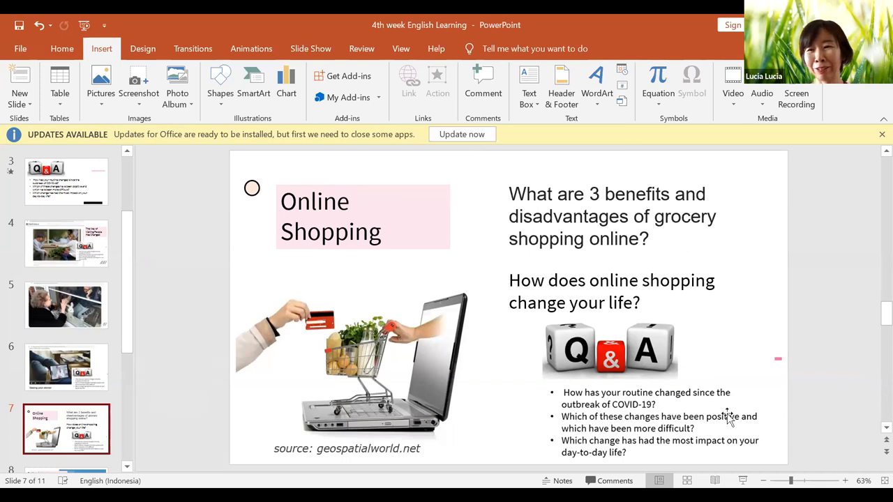
mouse_move(759, 432)
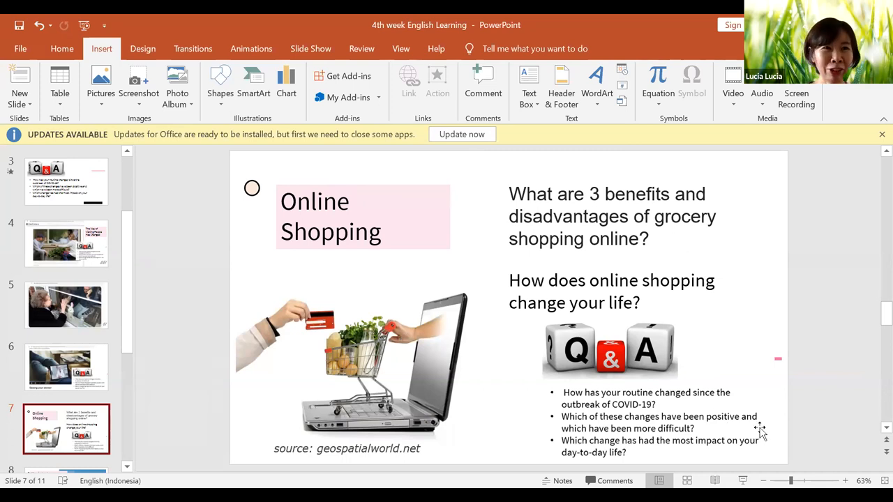
mouse_move(296, 182)
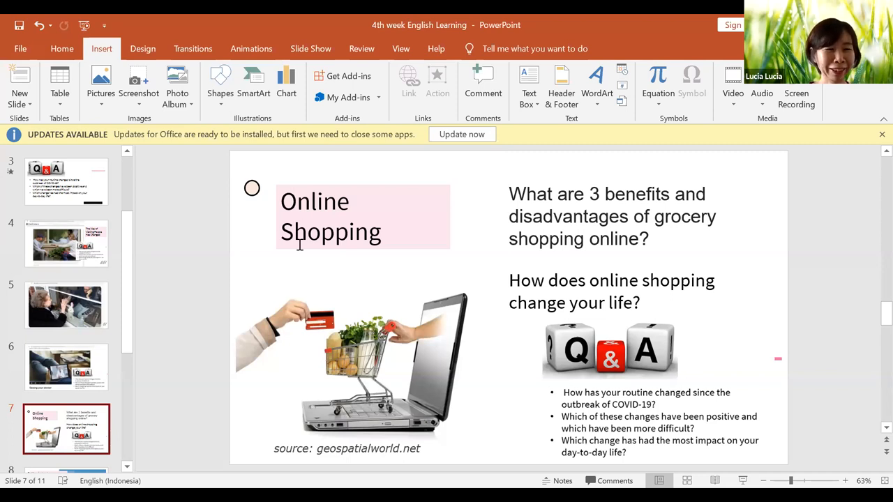
mouse_move(414, 254)
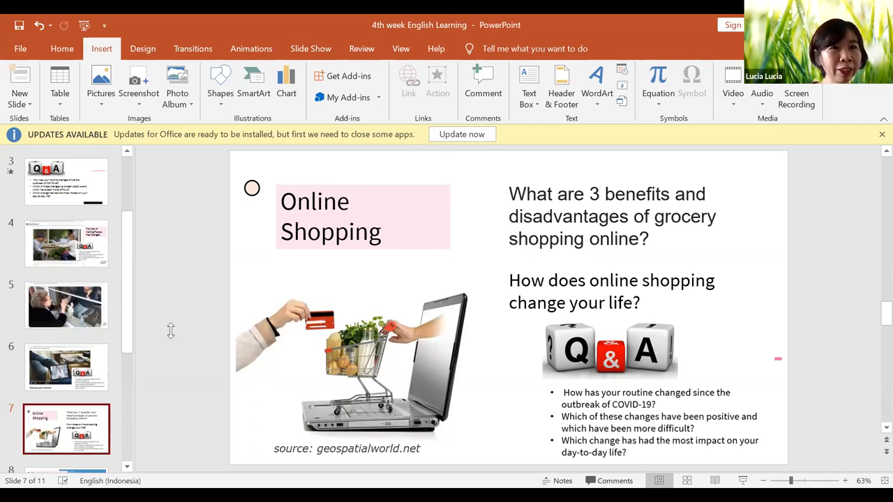
mouse_move(174, 339)
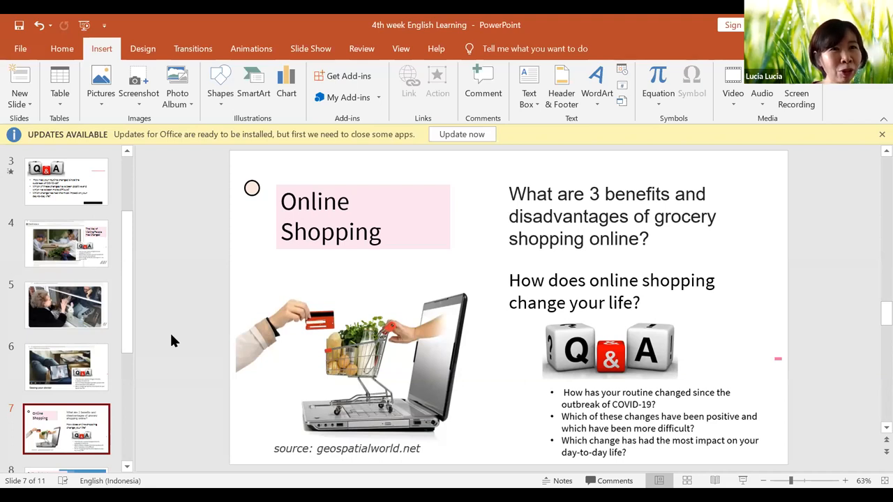
mouse_move(242, 413)
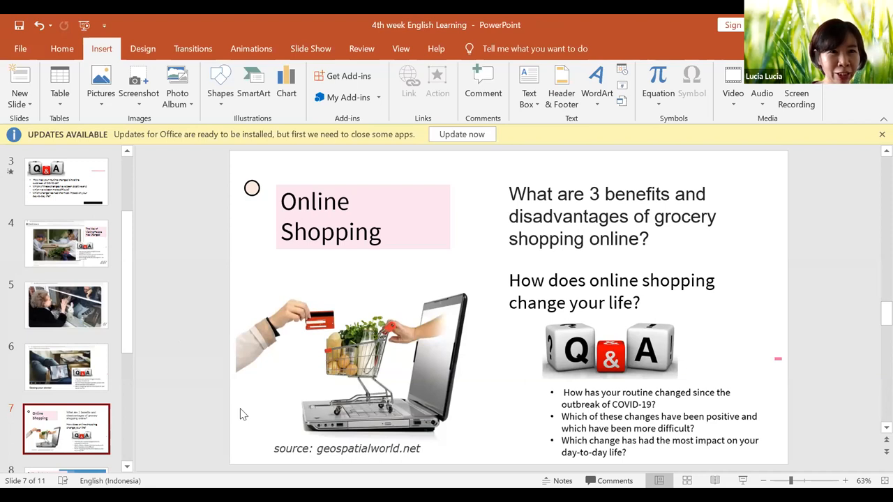
mouse_move(222, 374)
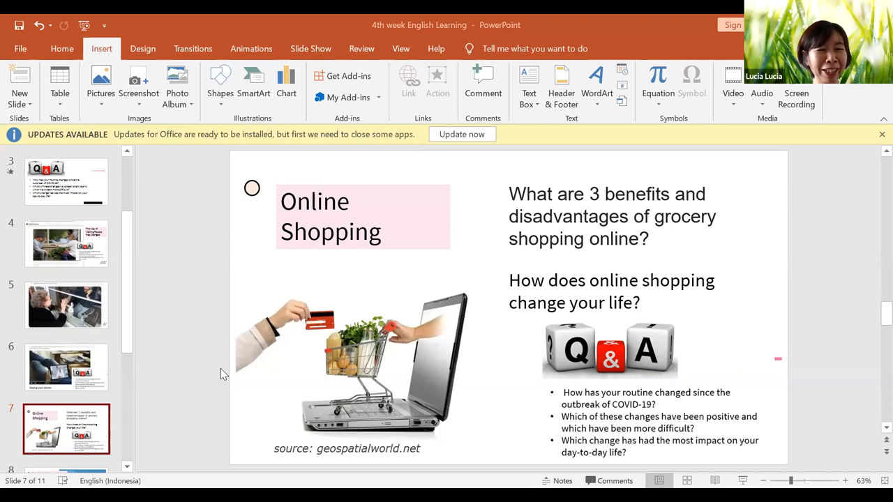
mouse_move(302, 354)
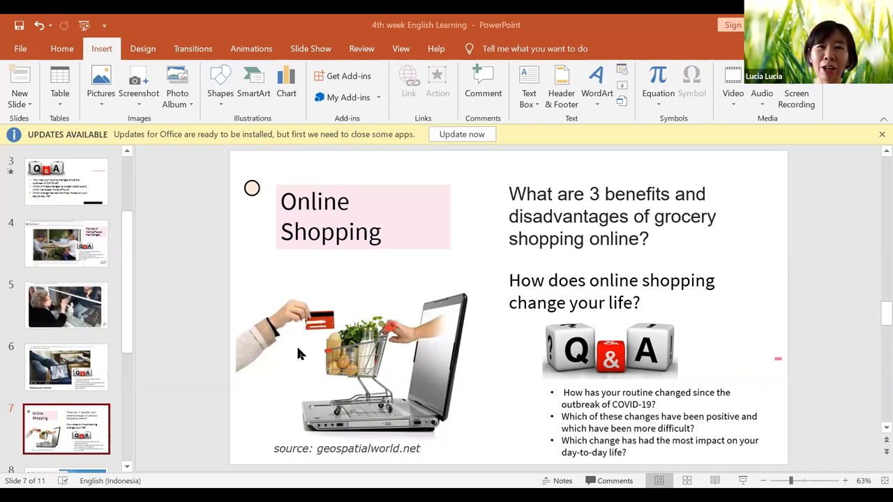
mouse_move(413, 335)
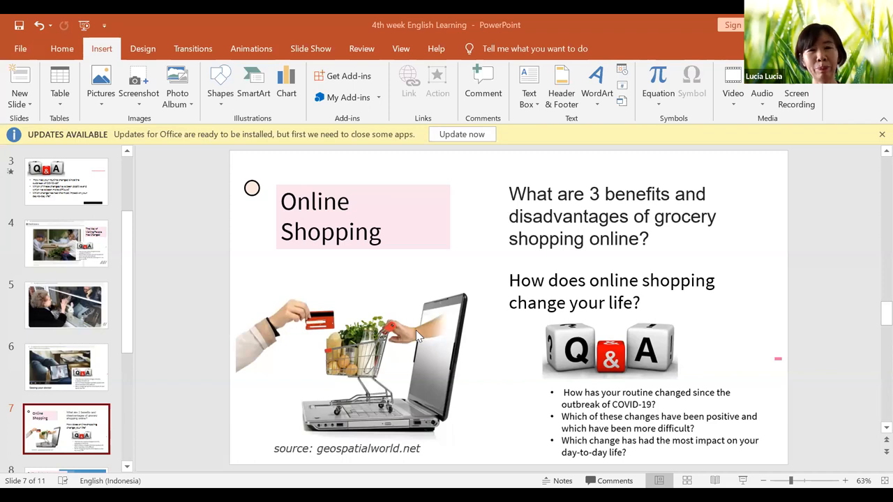
mouse_move(296, 321)
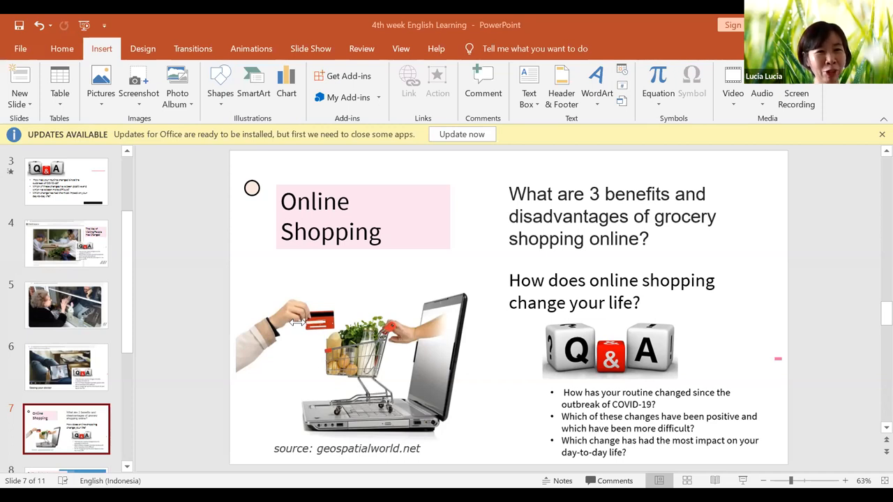
mouse_move(450, 391)
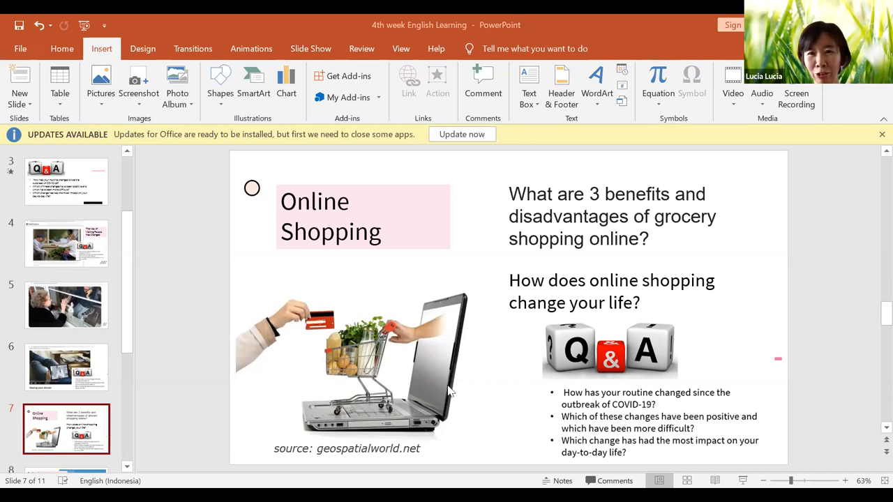
mouse_move(613, 304)
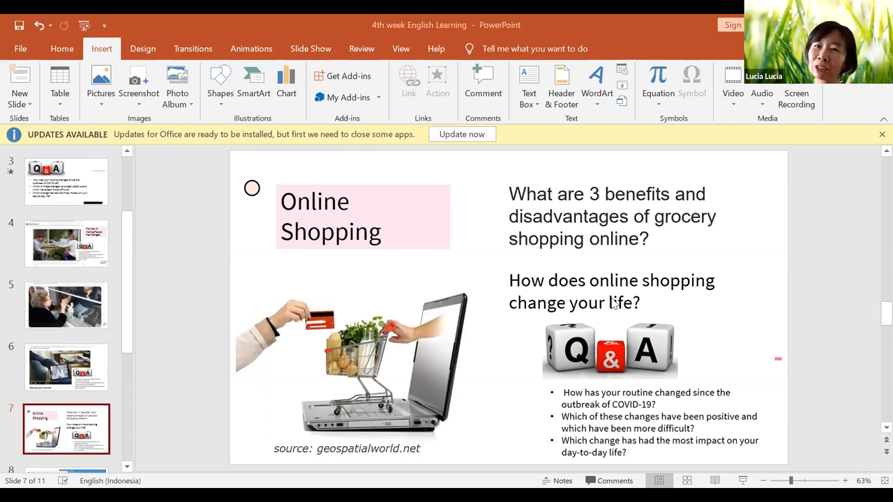
mouse_move(649, 208)
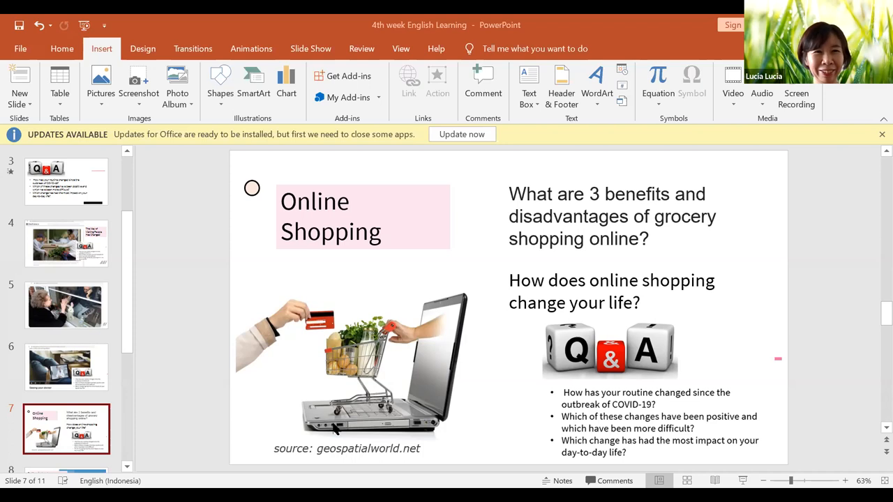
mouse_move(430, 396)
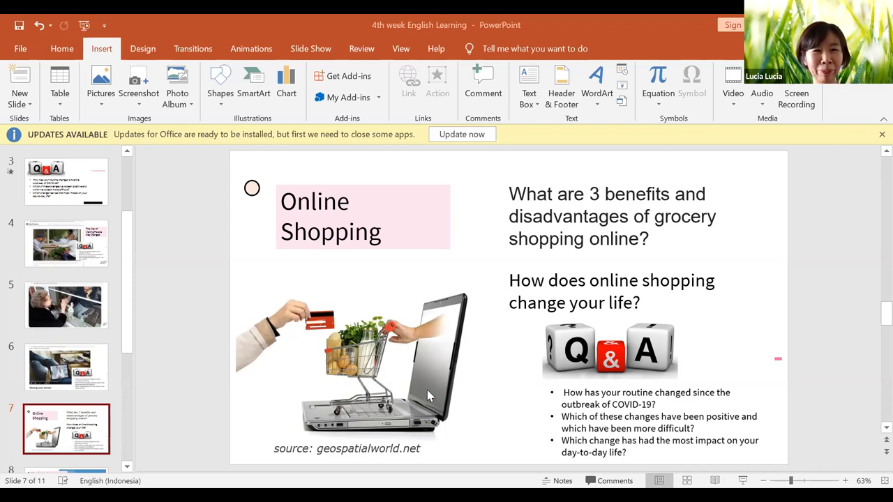
mouse_move(489, 346)
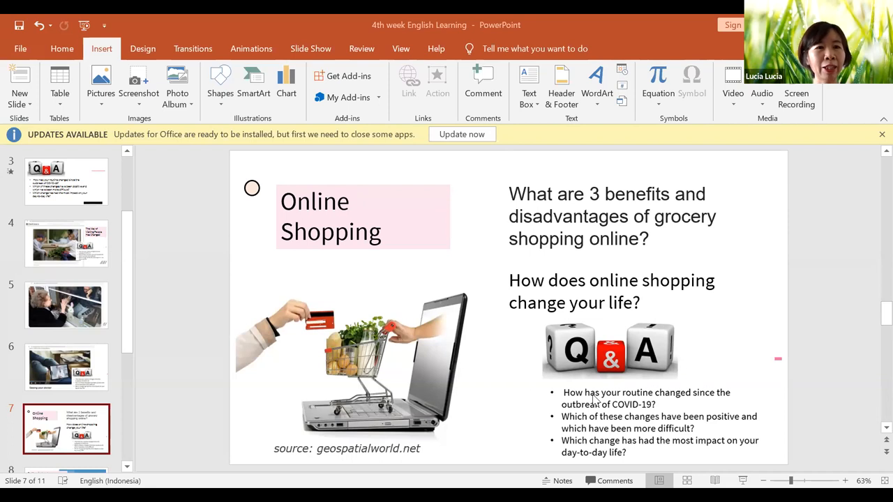
mouse_move(525, 385)
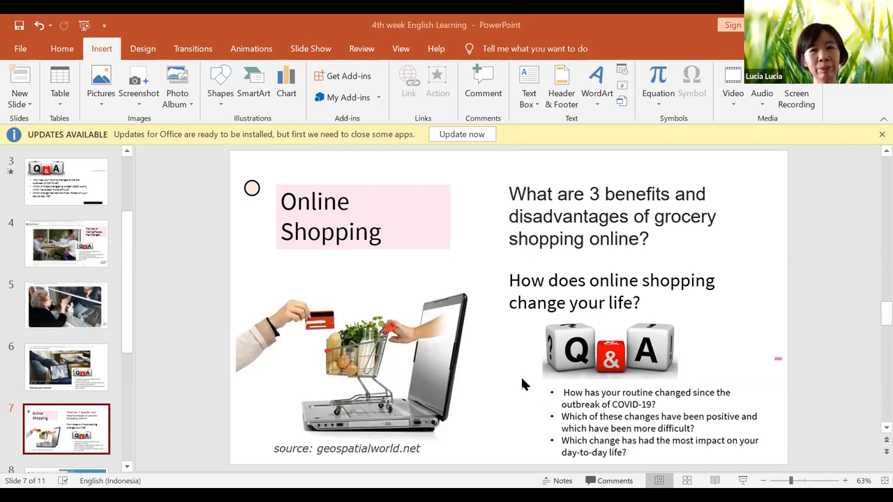
mouse_move(315, 323)
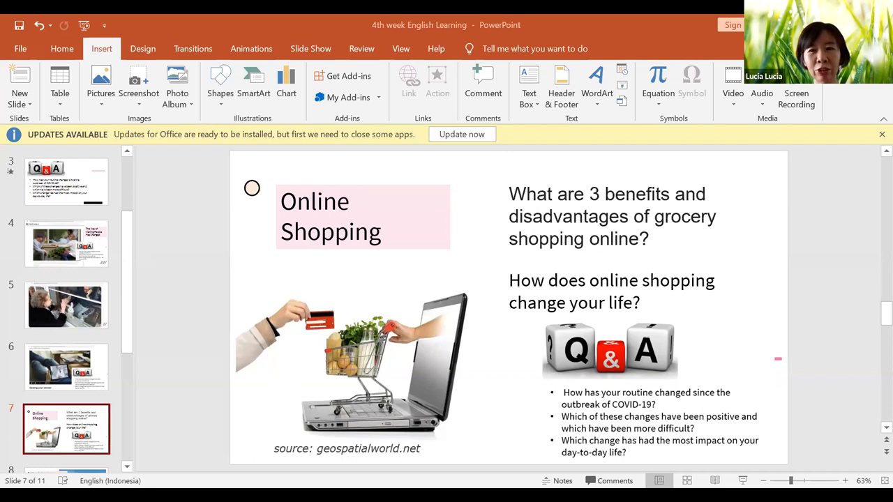
mouse_move(631, 352)
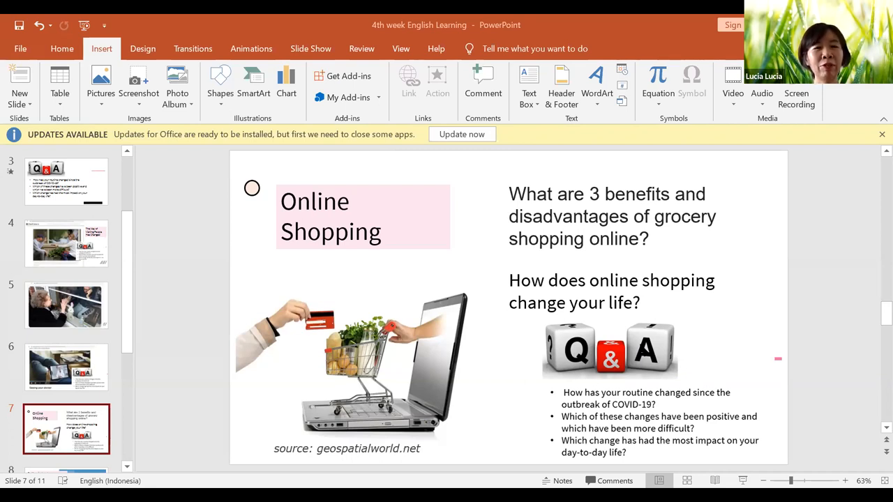
mouse_move(756, 239)
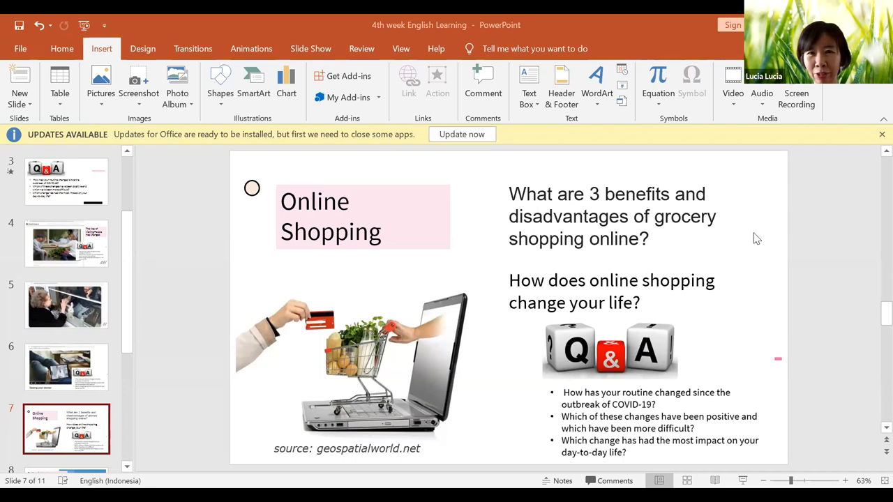
mouse_move(452, 270)
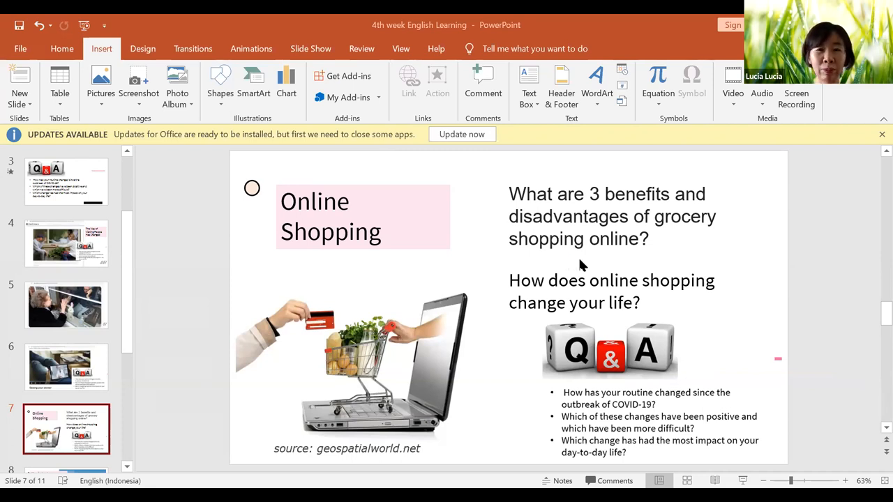
mouse_move(455, 358)
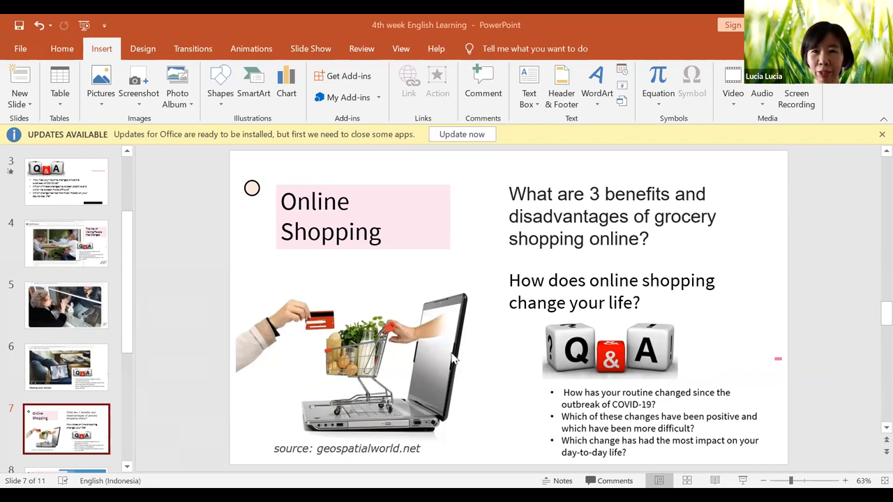
mouse_move(609, 289)
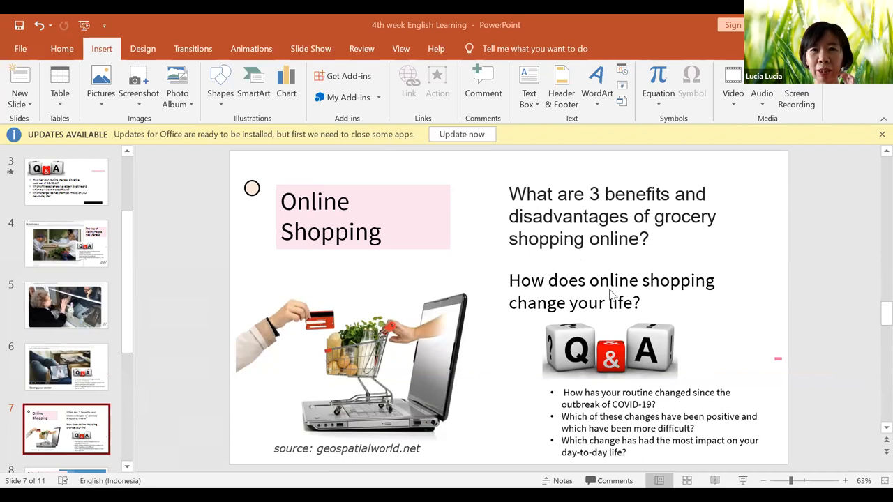
mouse_move(611, 314)
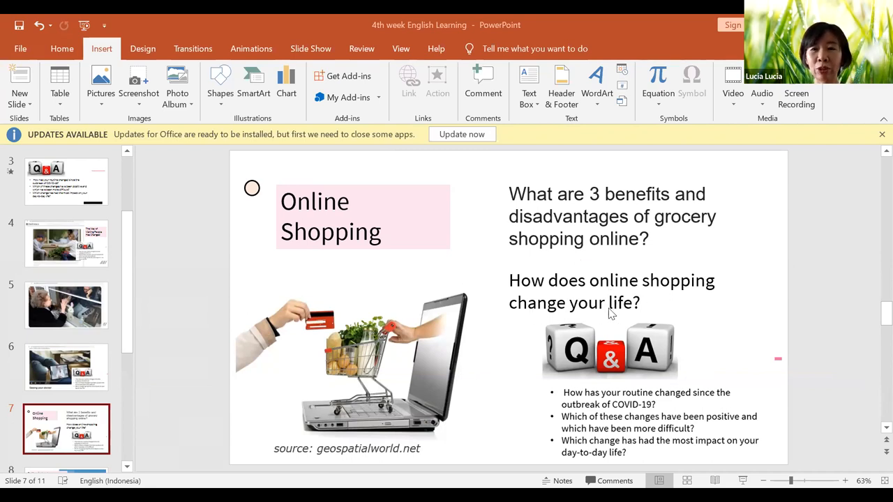
mouse_move(315, 369)
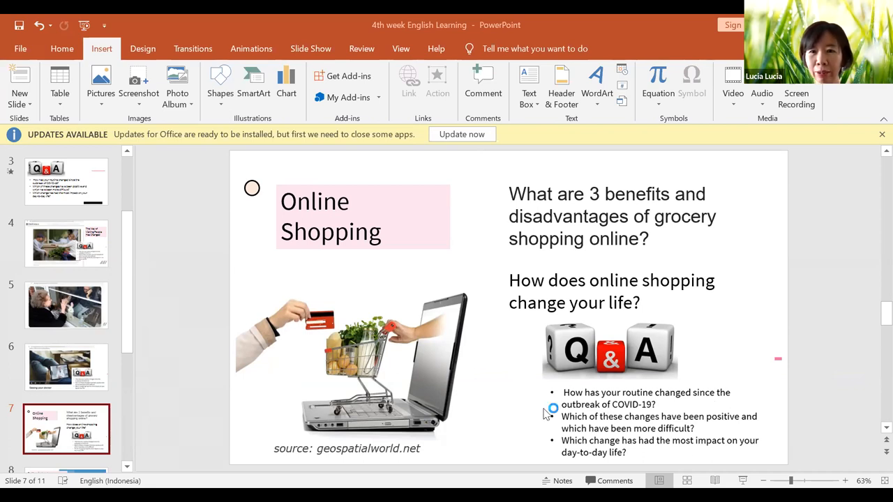
mouse_move(536, 419)
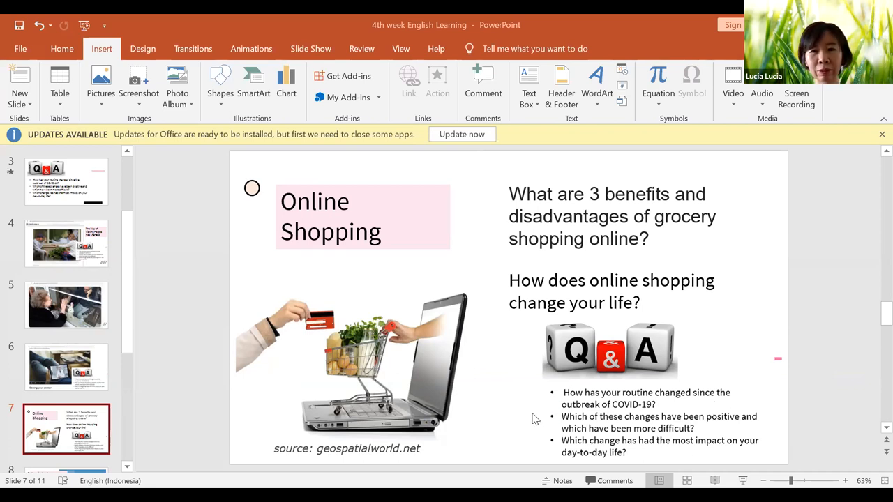
mouse_move(408, 212)
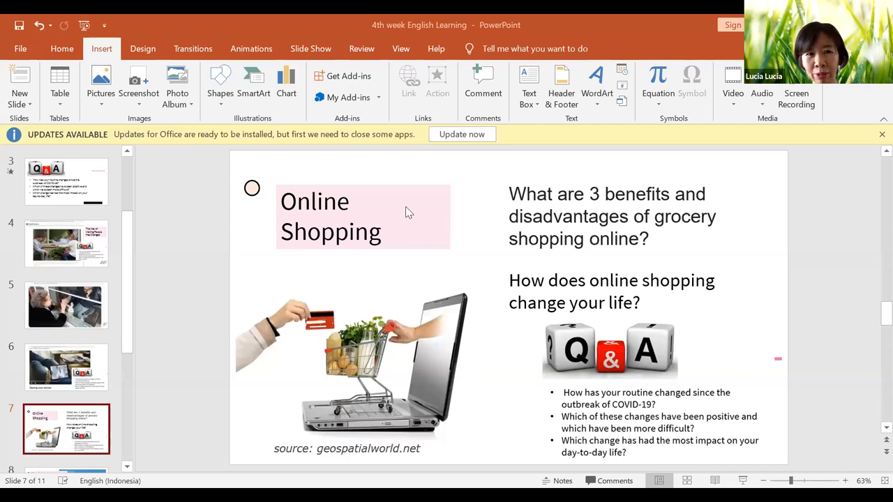
mouse_move(310, 262)
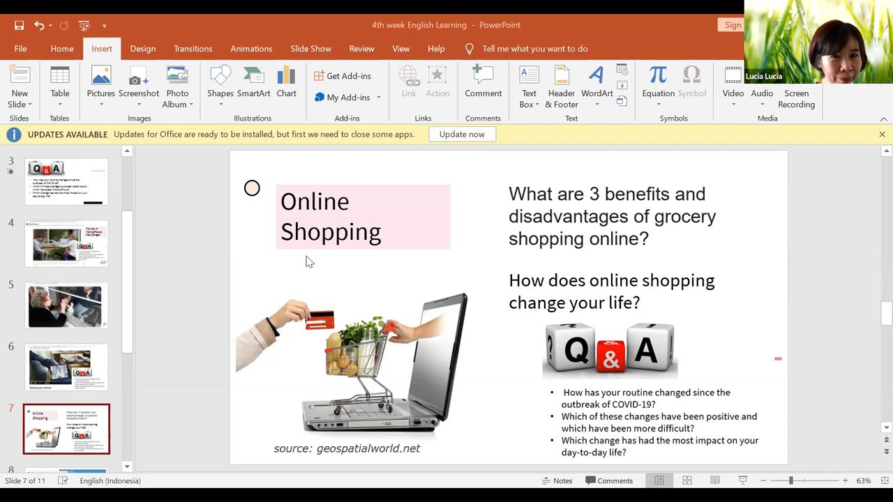
mouse_move(382, 101)
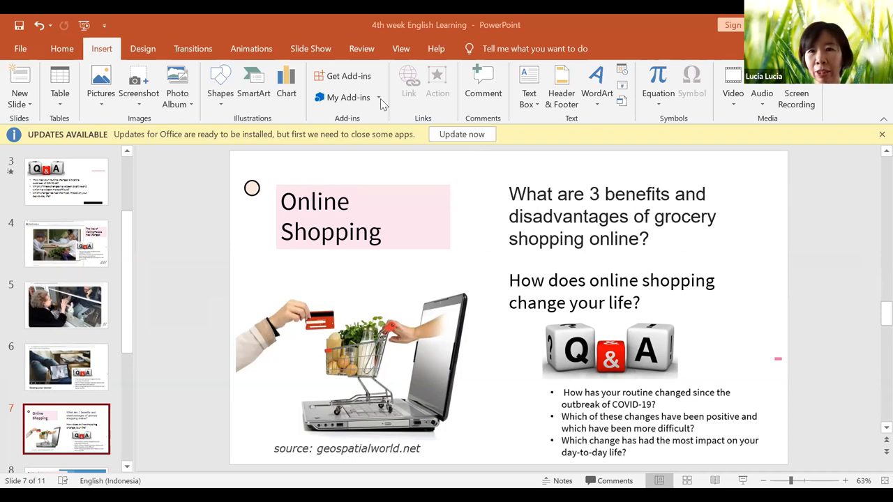
mouse_move(318, 8)
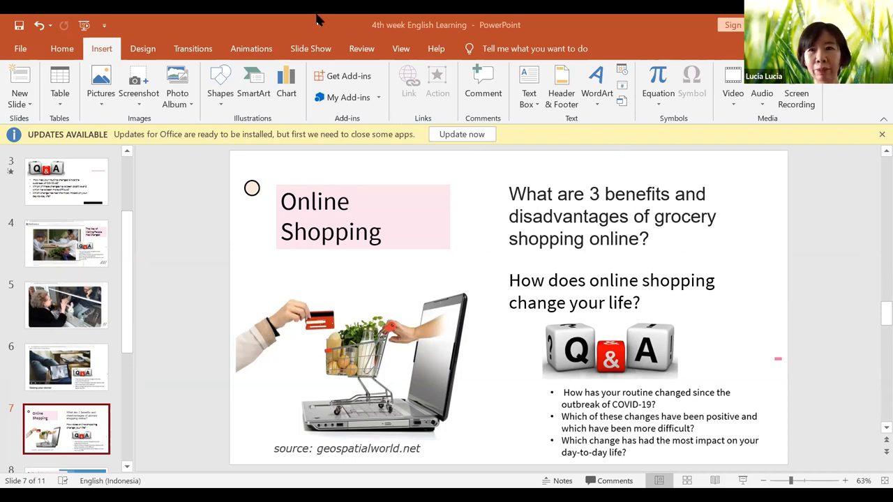
mouse_move(125, 421)
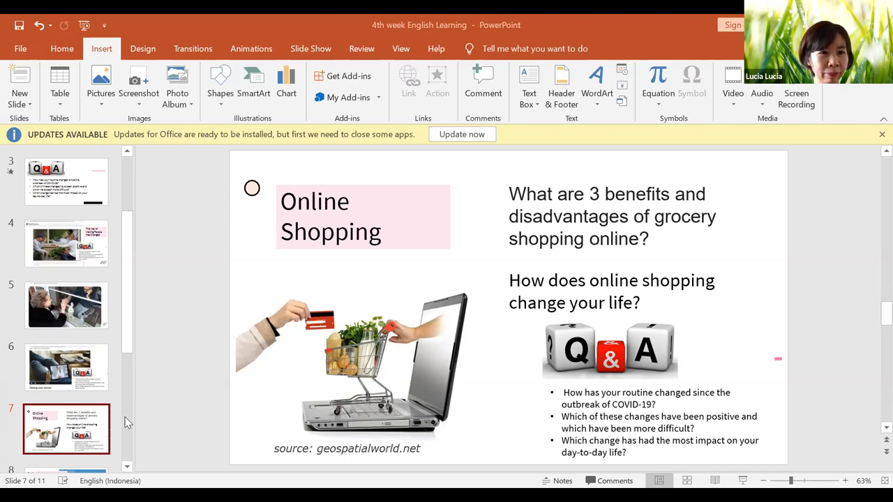
mouse_move(873, 424)
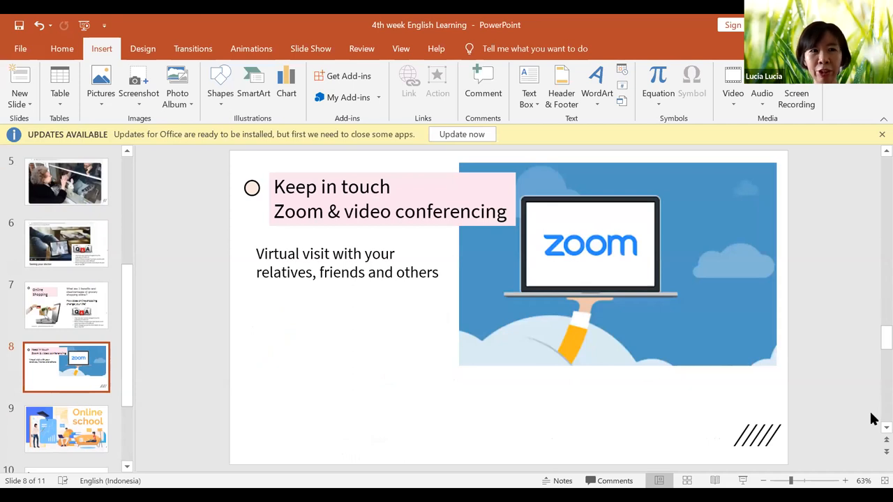
mouse_move(293, 173)
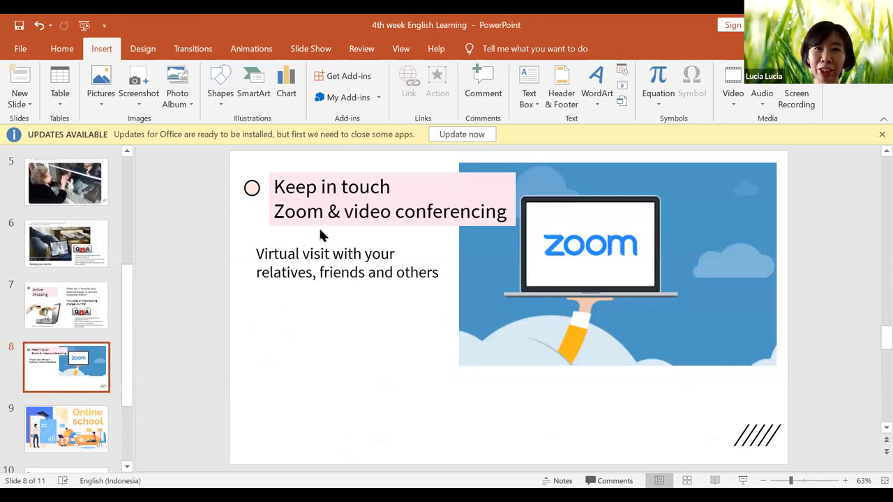
mouse_move(403, 300)
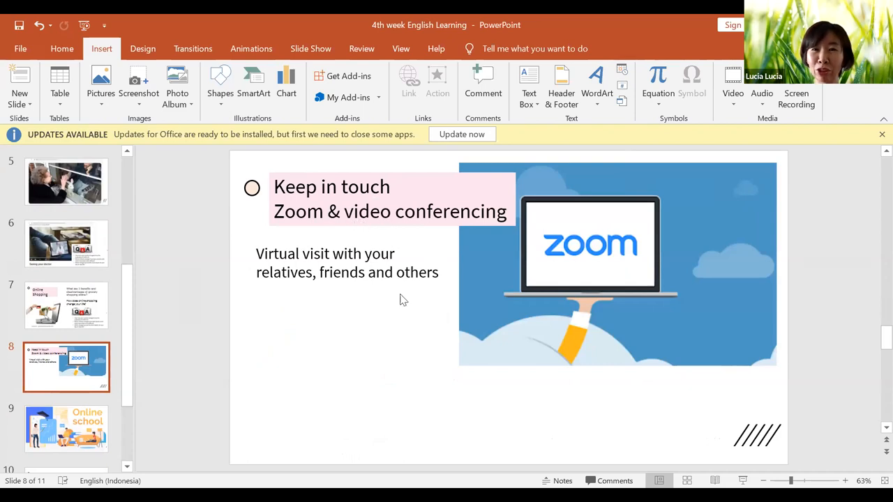
mouse_move(469, 450)
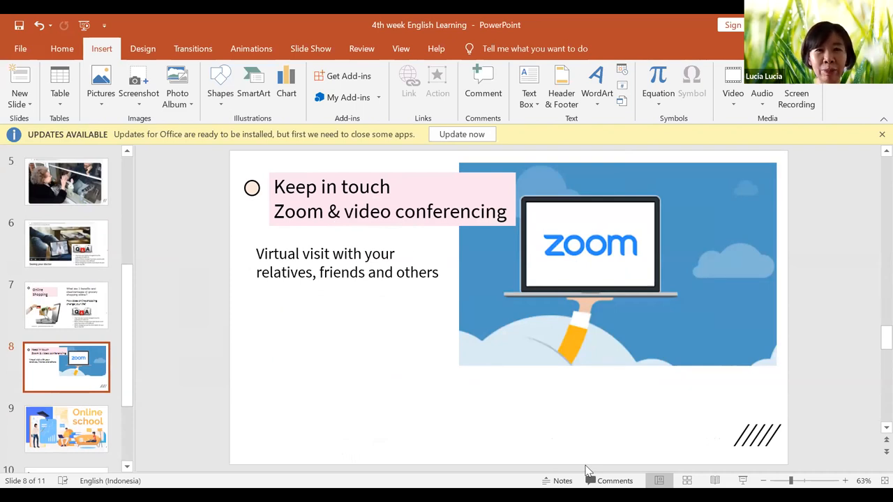
mouse_move(546, 447)
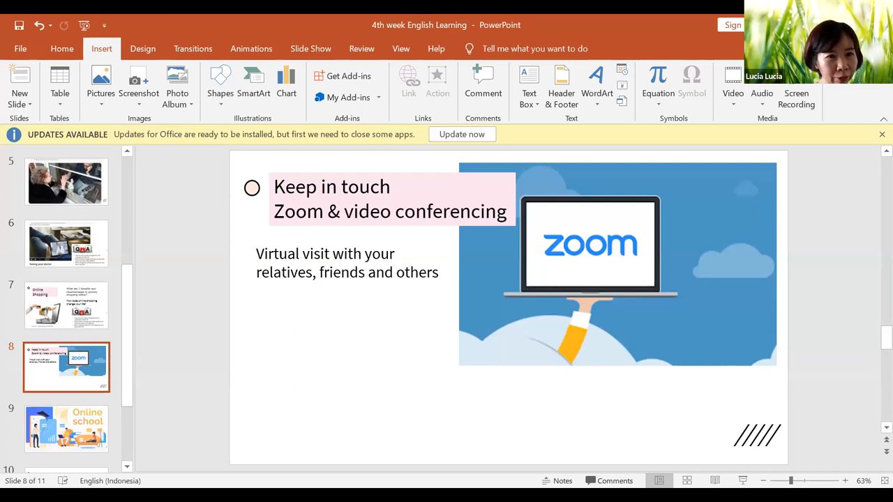
mouse_move(496, 357)
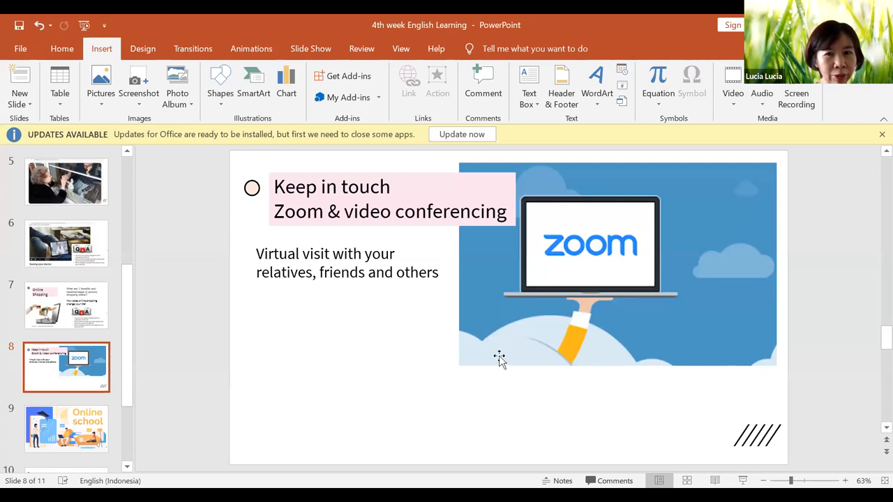
mouse_move(335, 175)
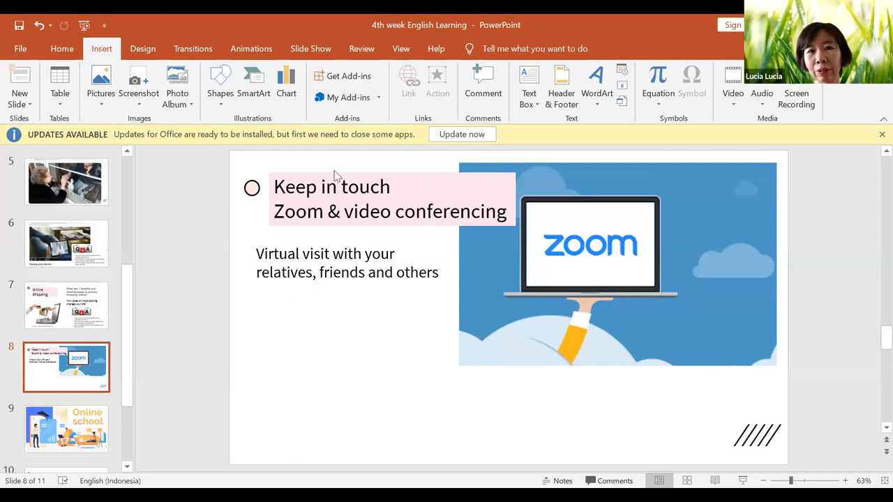
mouse_move(378, 329)
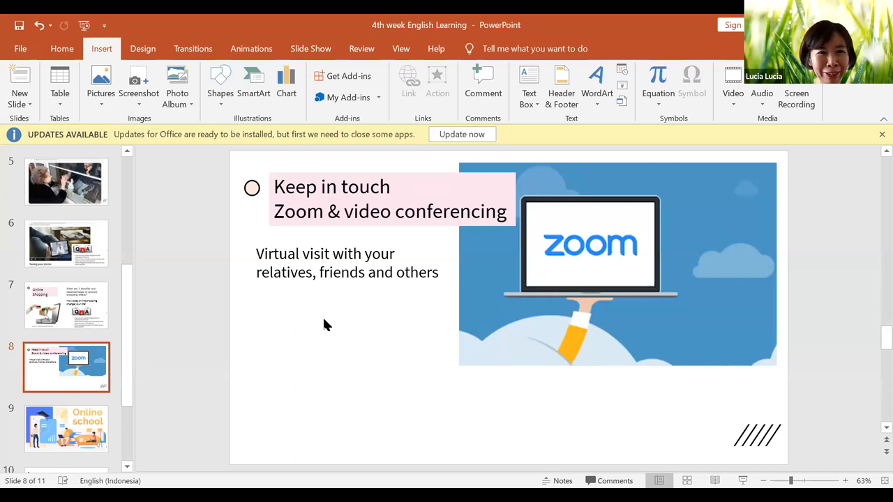
mouse_move(304, 393)
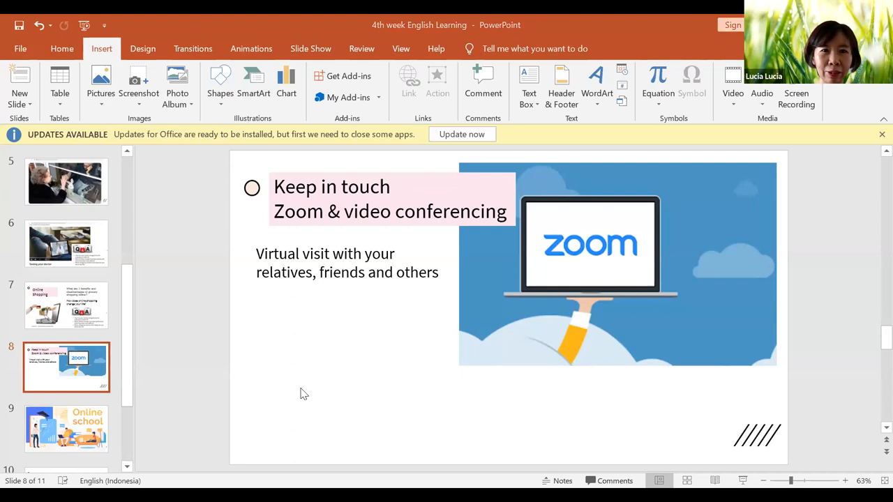
mouse_move(328, 324)
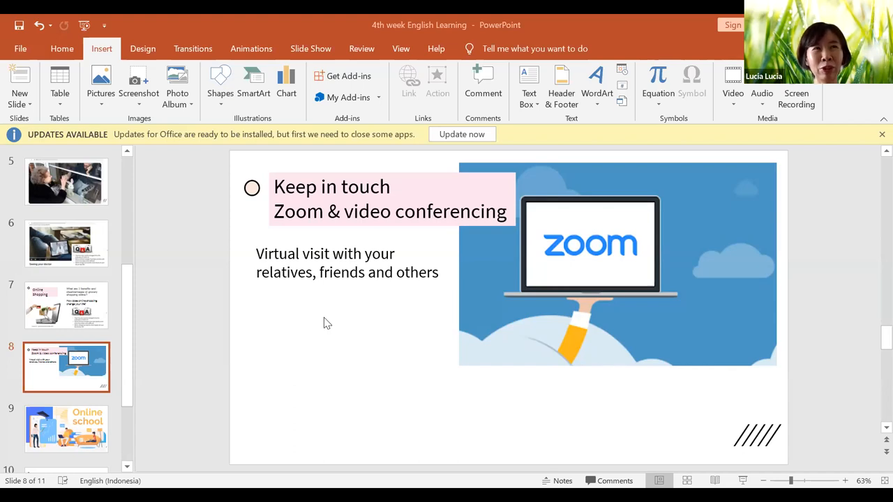
mouse_move(519, 444)
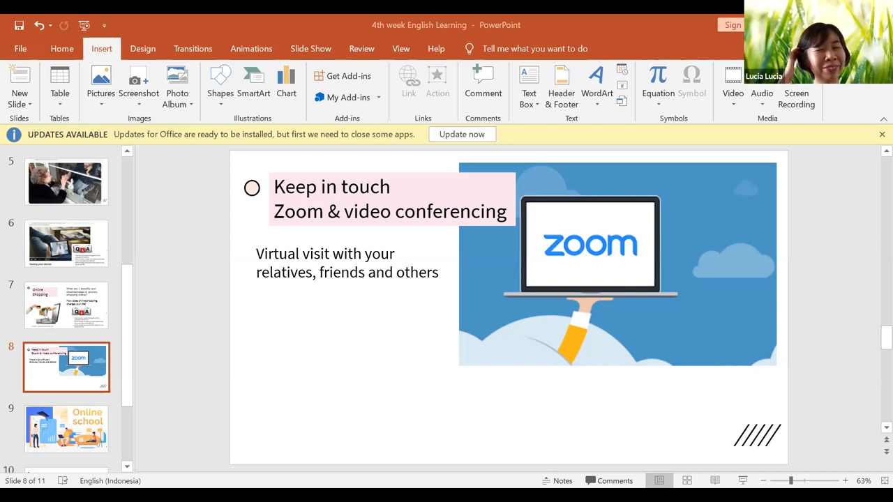
mouse_move(36, 315)
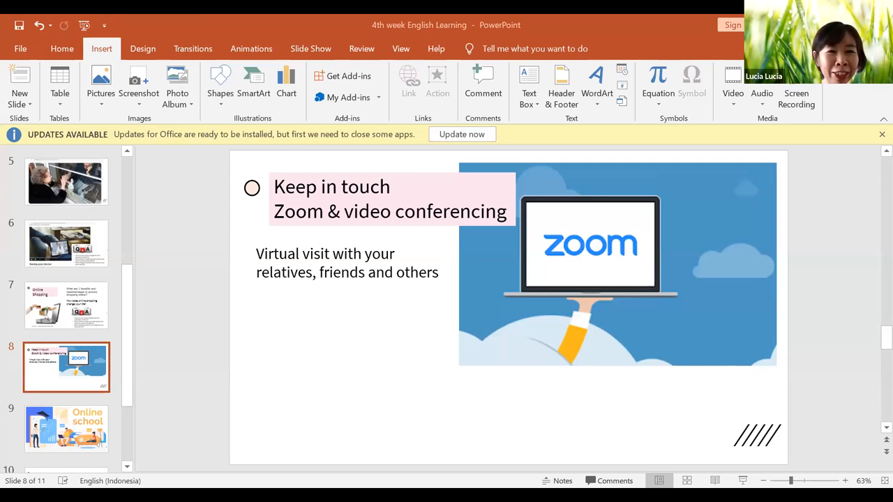
mouse_move(338, 341)
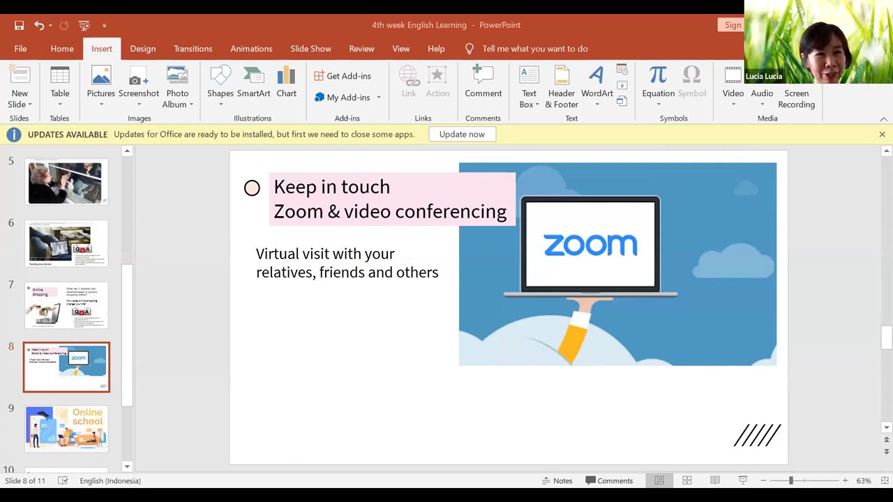
mouse_move(452, 262)
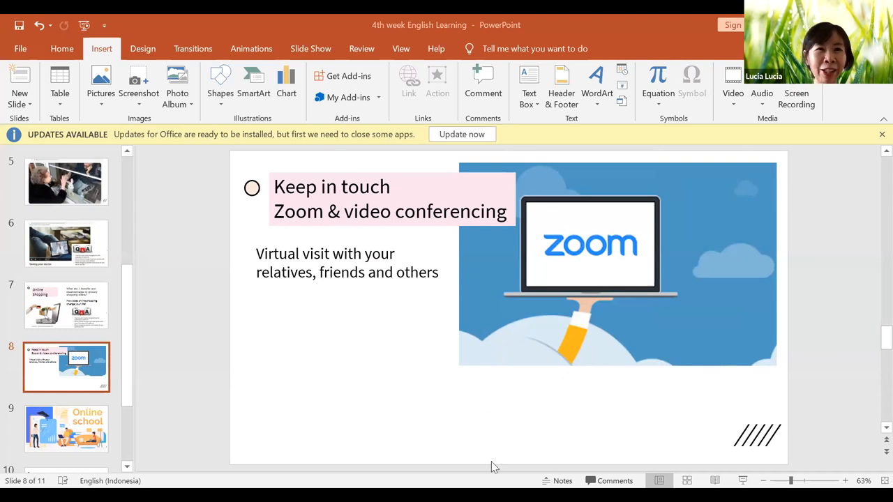
mouse_move(458, 237)
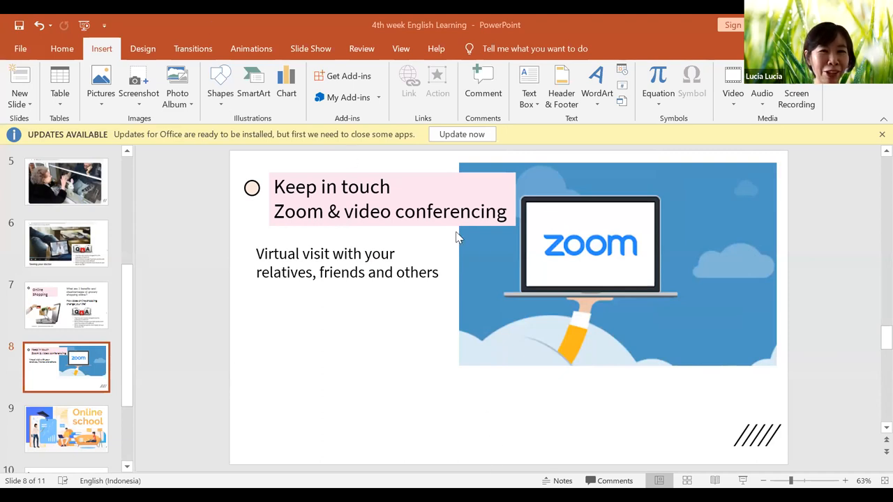
mouse_move(664, 424)
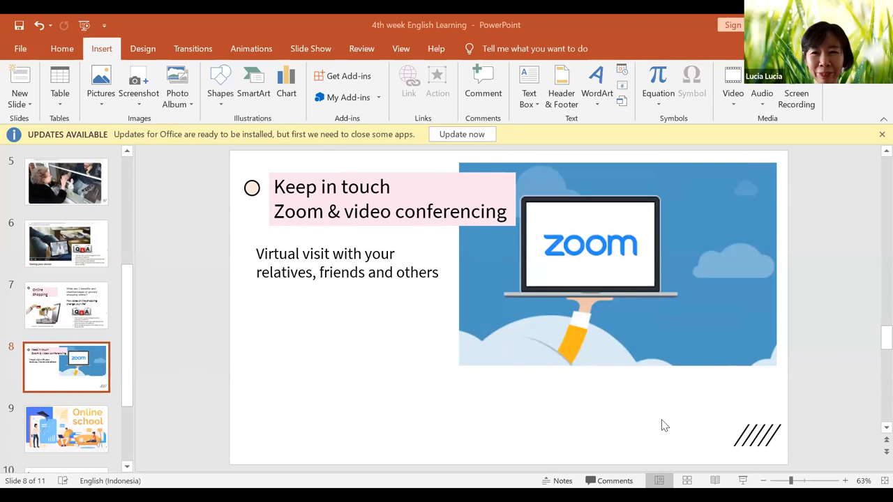
mouse_move(738, 266)
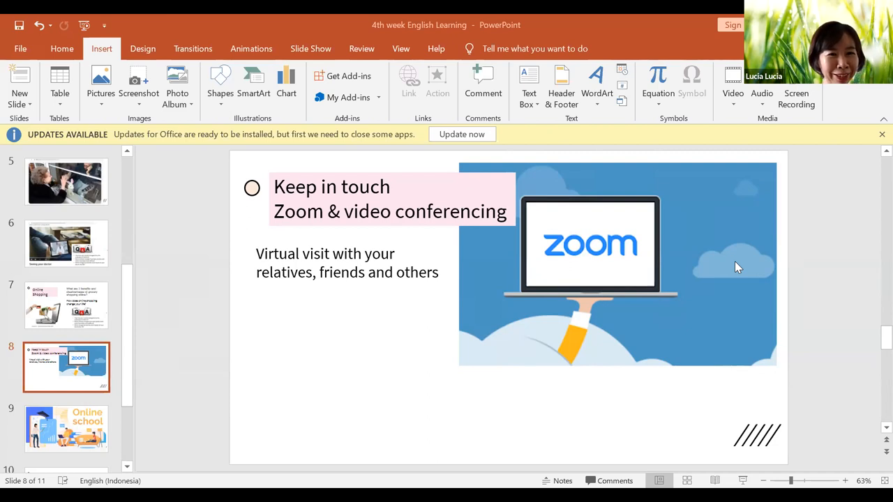
mouse_move(300, 402)
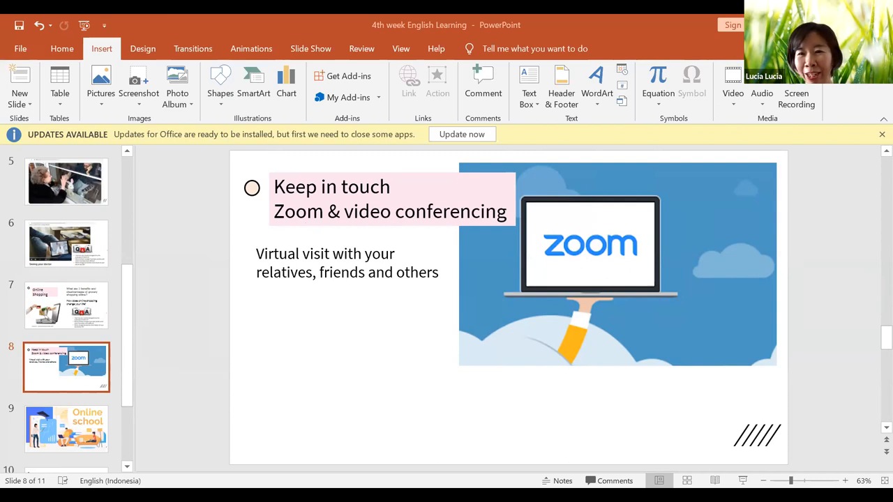
mouse_move(692, 236)
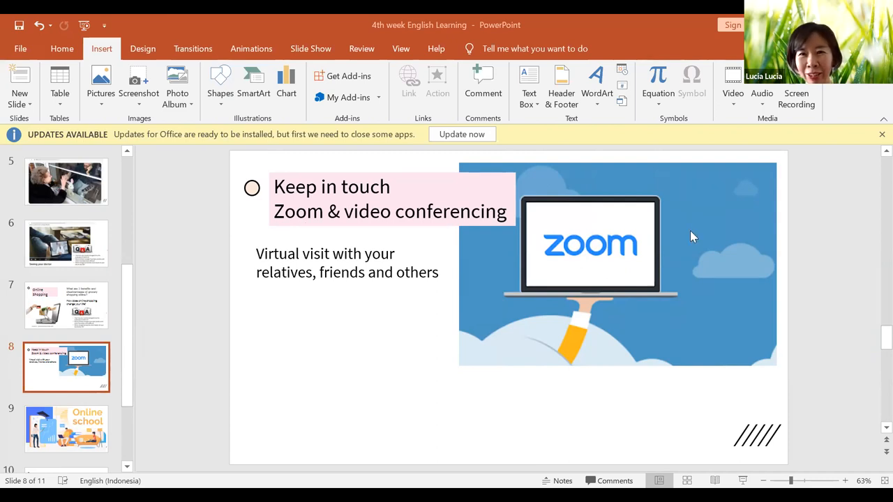
mouse_move(675, 467)
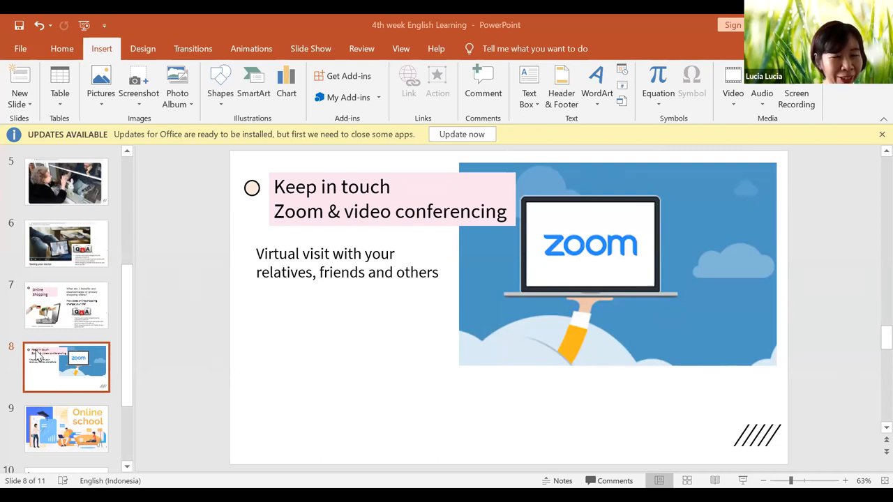
mouse_move(298, 314)
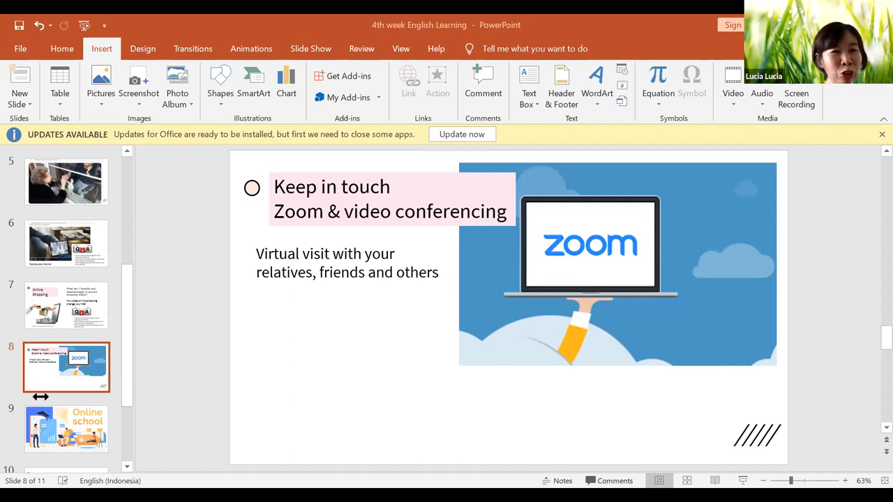
mouse_move(41, 397)
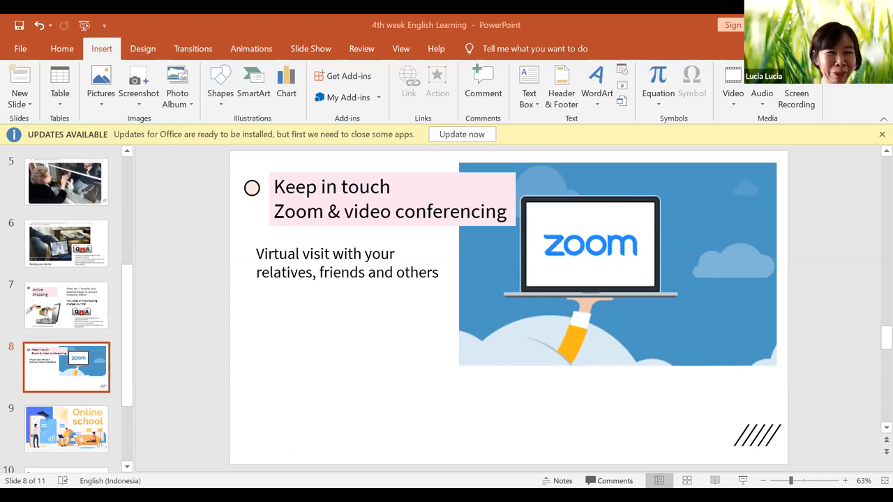
mouse_move(329, 441)
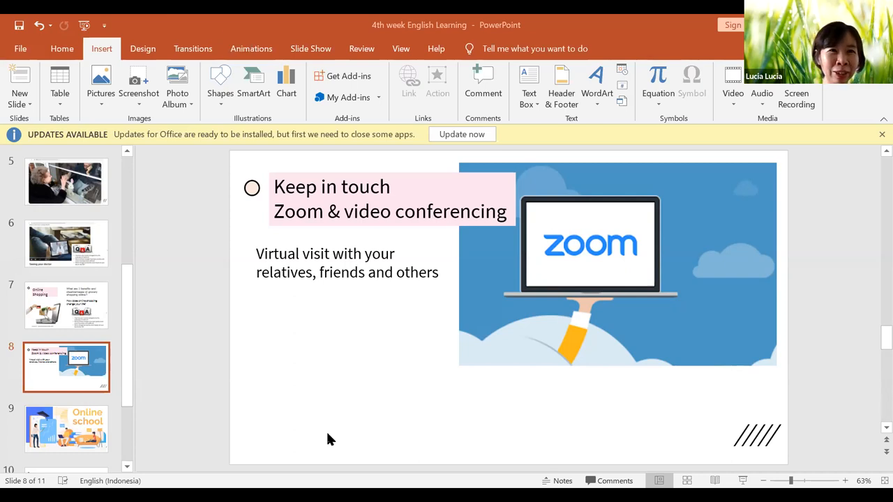
mouse_move(122, 379)
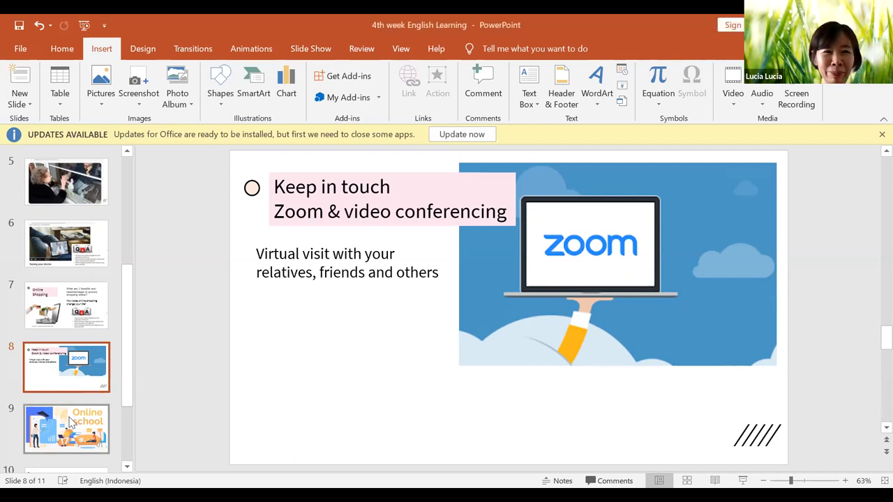
mouse_move(874, 396)
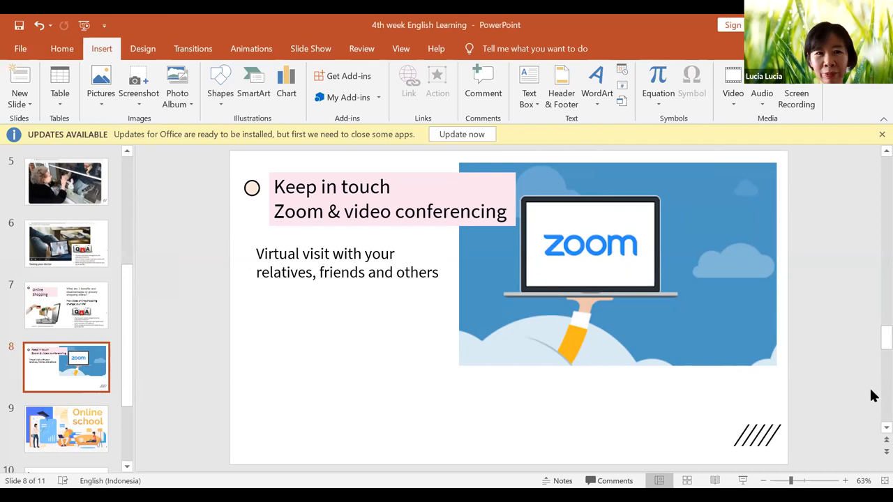
click(67, 428)
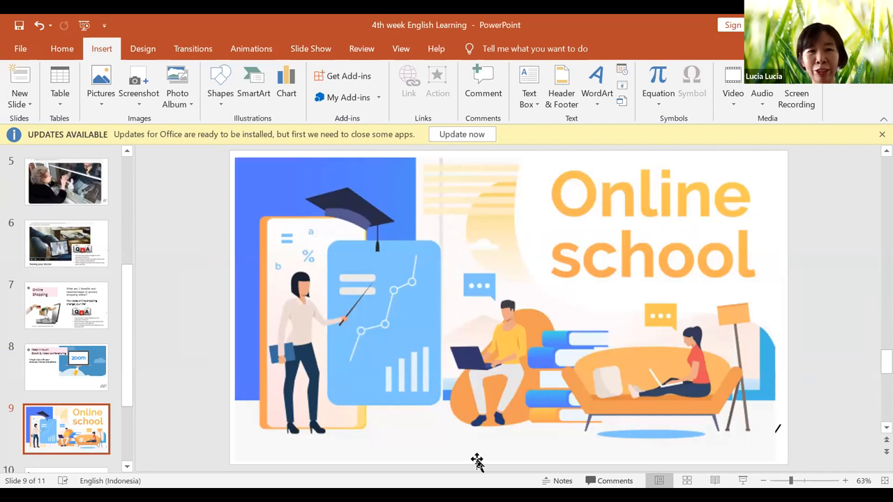
scroll(down, 3)
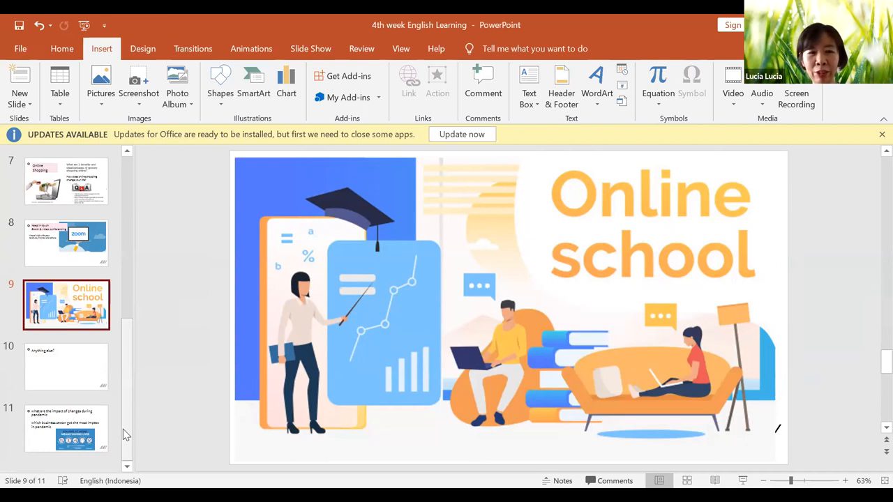
mouse_move(722, 390)
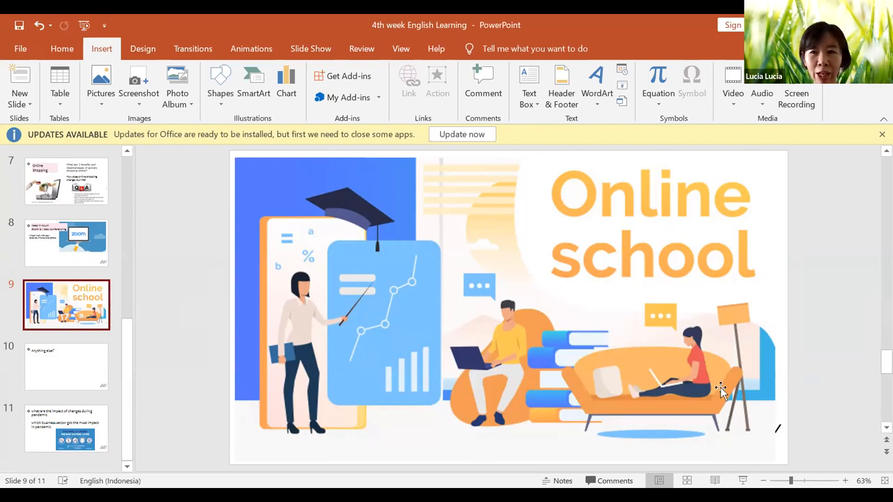
mouse_move(776, 380)
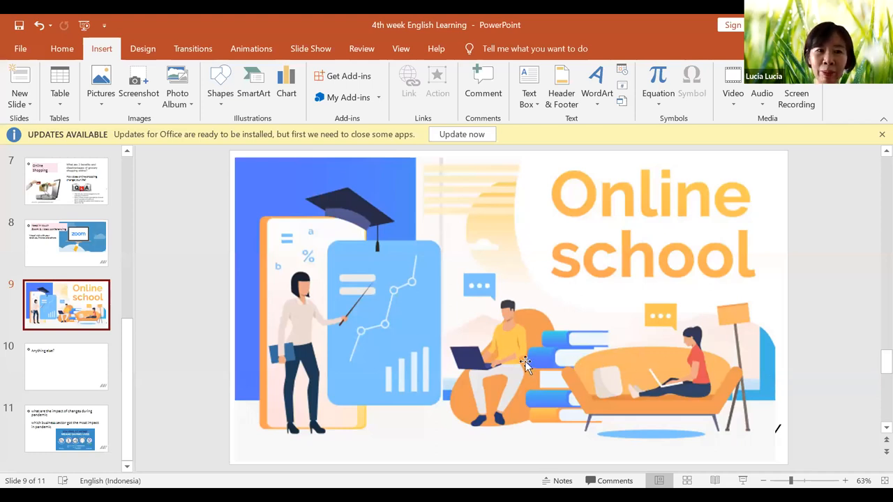
mouse_move(873, 359)
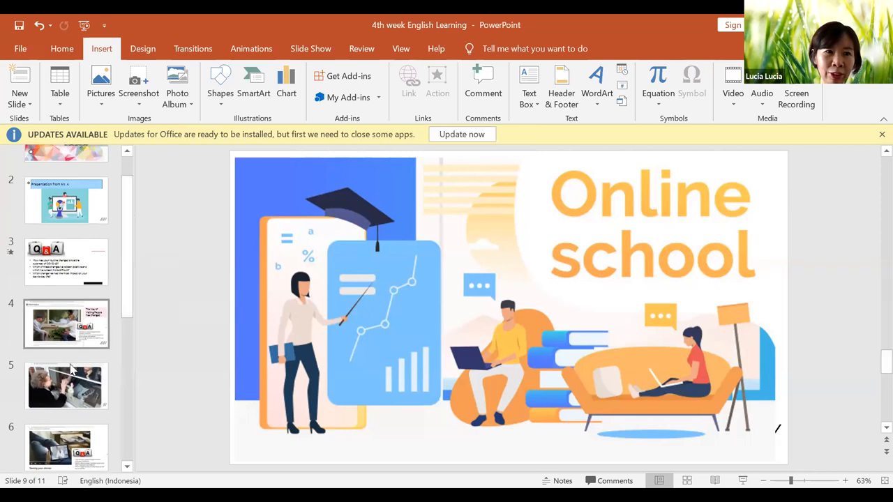
scroll(down, 3)
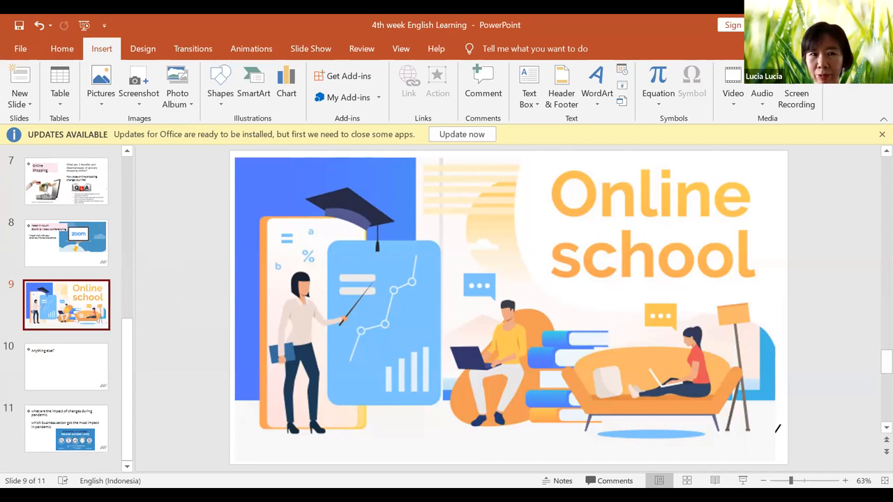
mouse_move(122, 388)
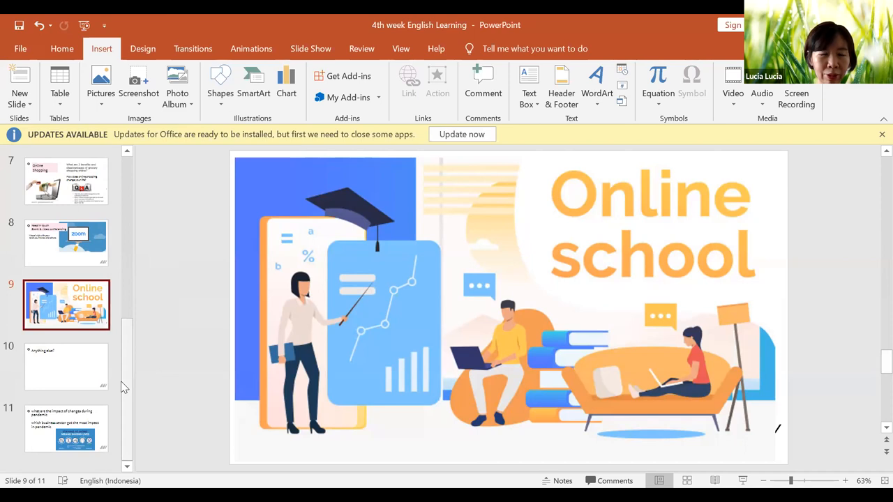
mouse_move(76, 430)
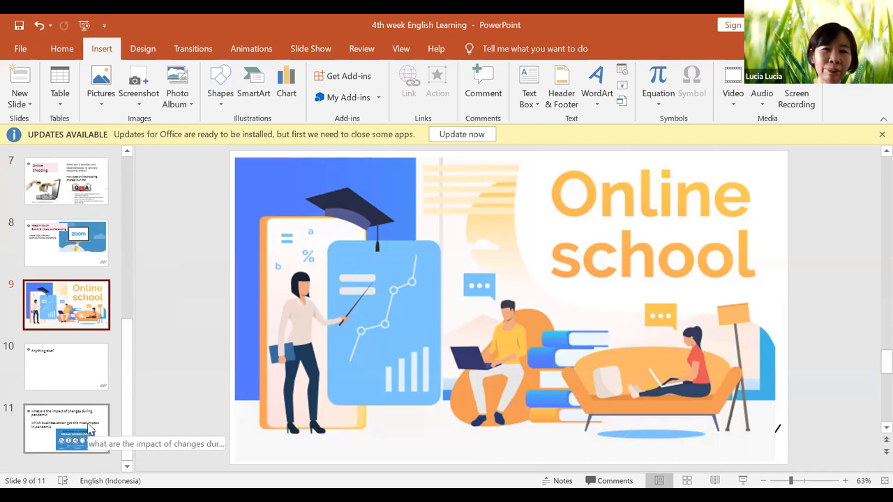
mouse_move(620, 466)
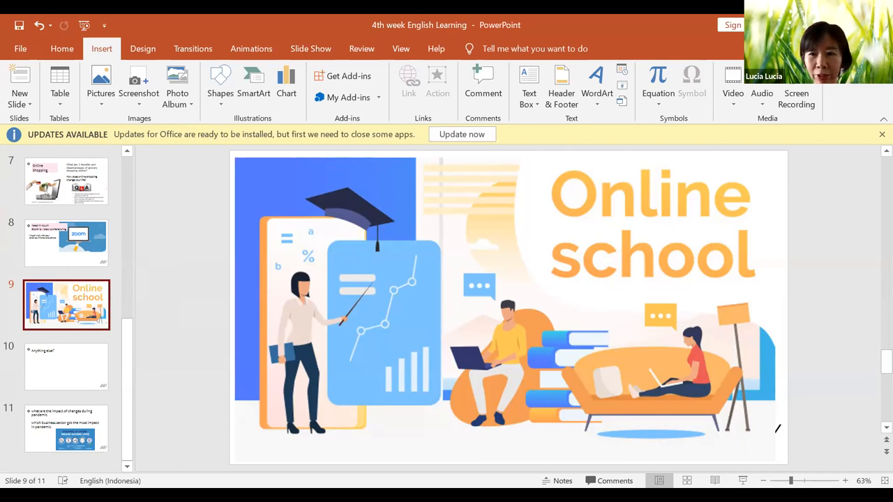
mouse_move(745, 450)
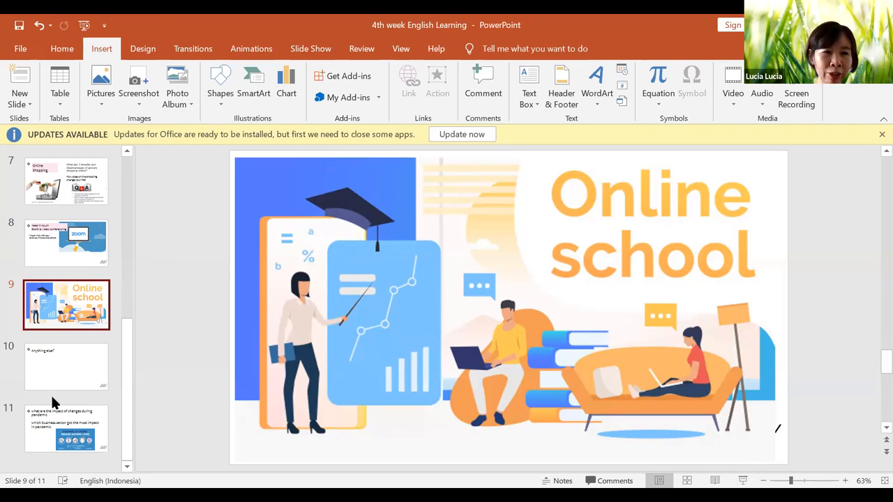
- Show slide 11 with the pandemic impact questions and 'Staying at home' poster
click(67, 428)
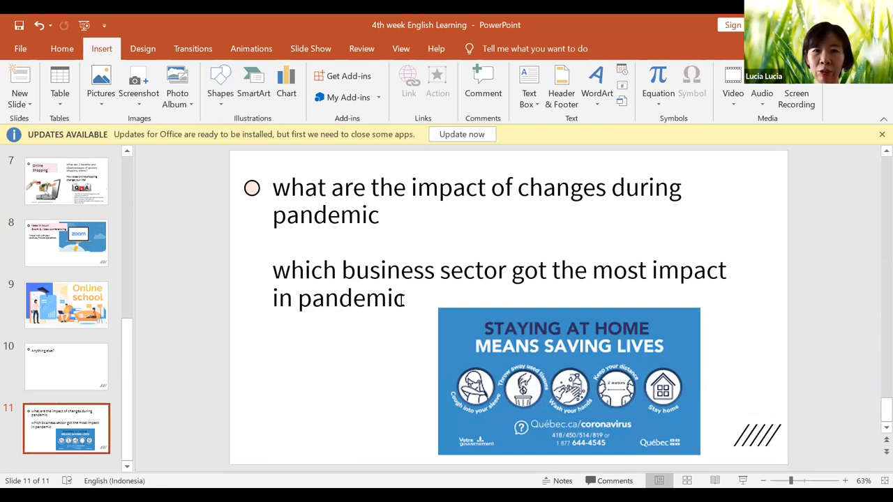
- Add a '?' after 'pandemic' so the first question on slide 11 ends properly
click(407, 298)
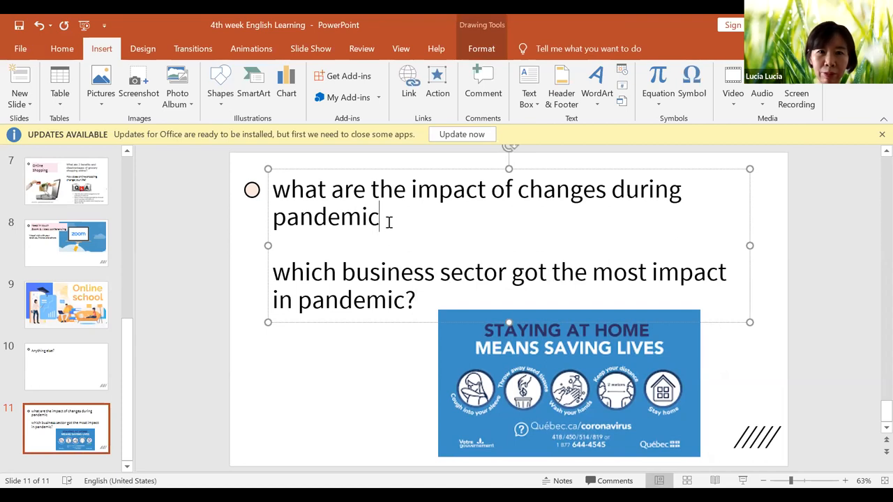
text(?)
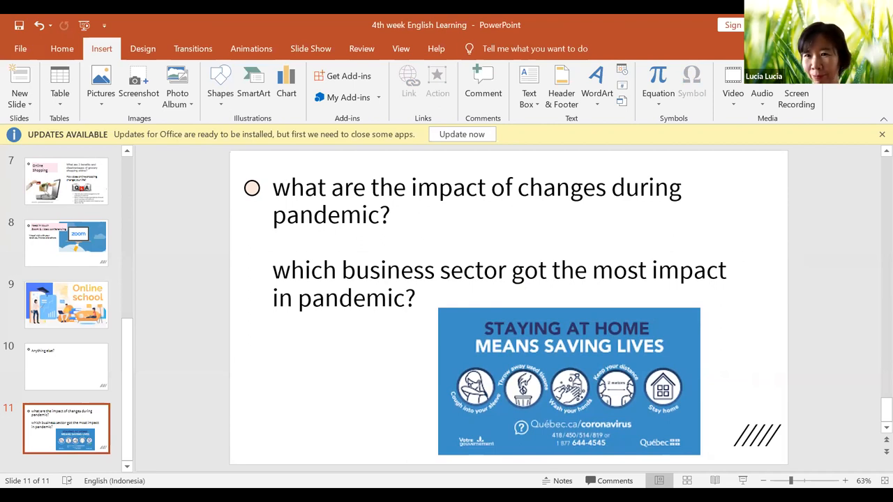
mouse_move(681, 231)
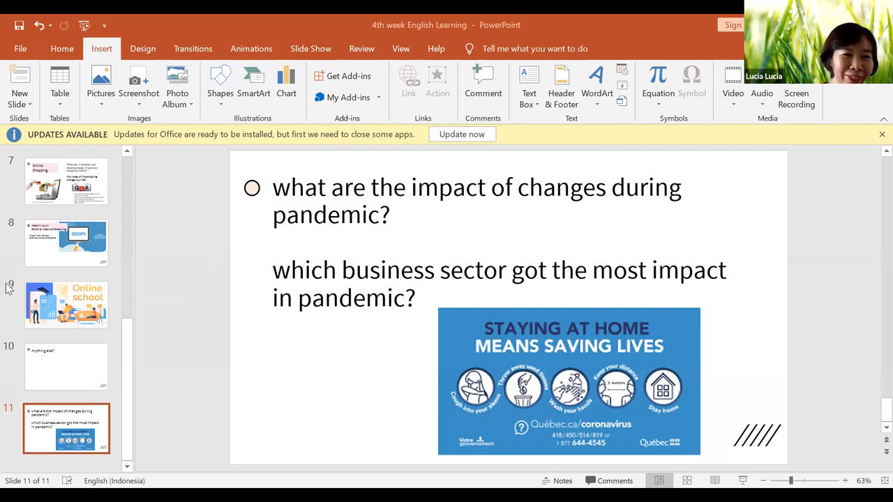
mouse_move(263, 383)
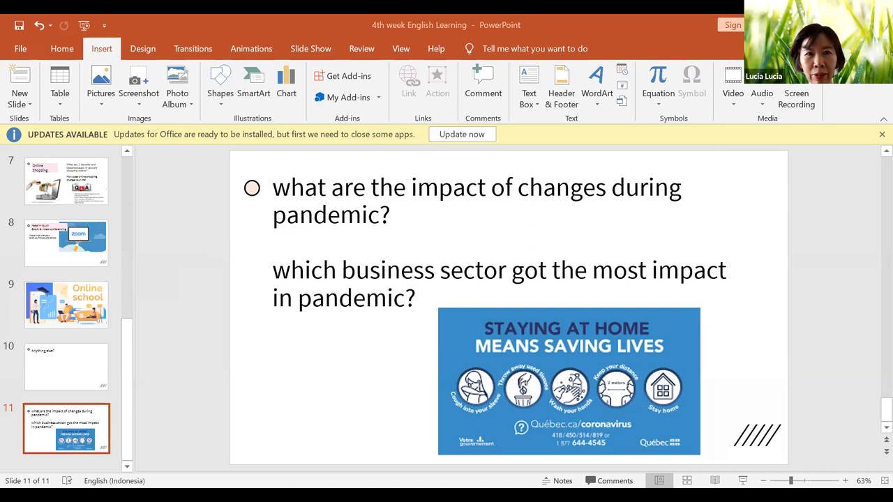
mouse_move(254, 300)
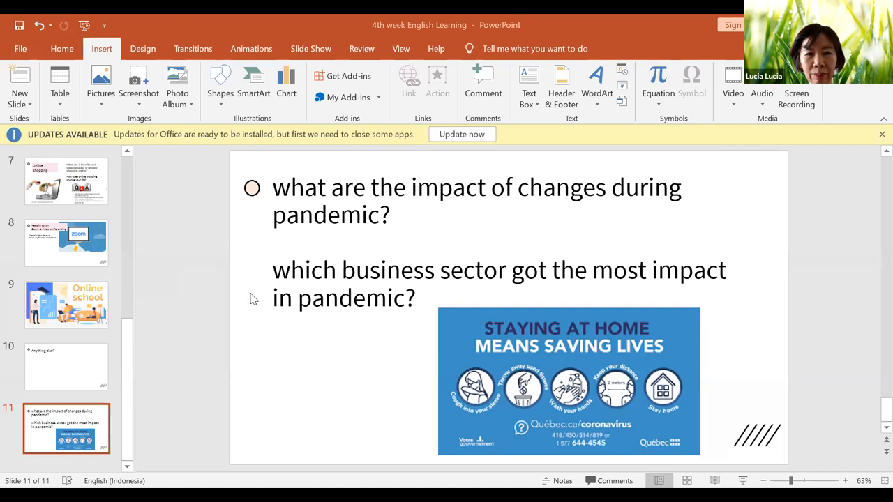
mouse_move(129, 285)
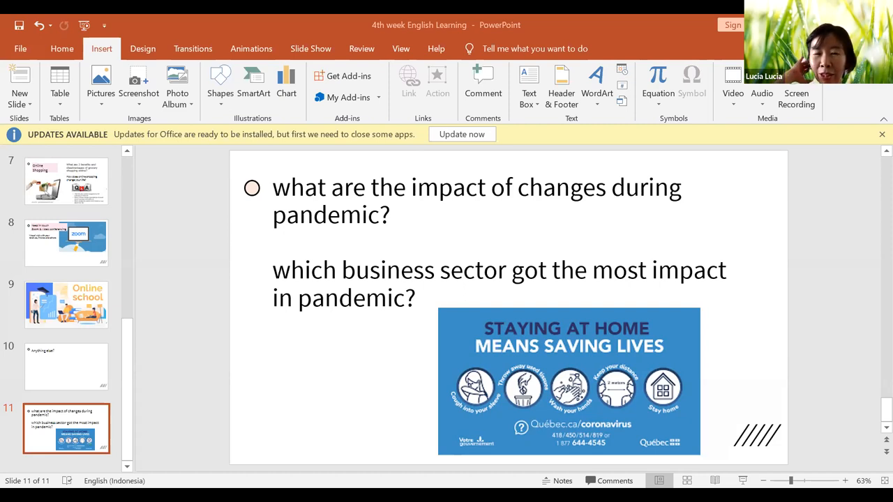
mouse_move(288, 405)
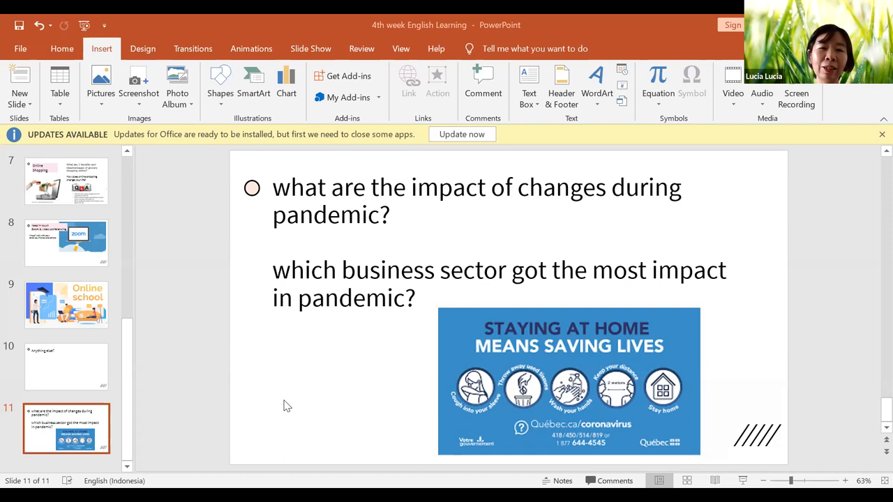
mouse_move(280, 404)
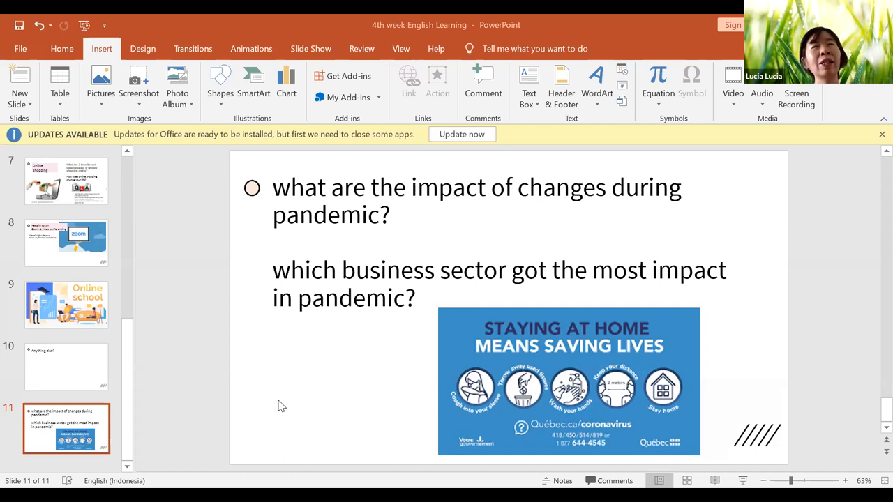